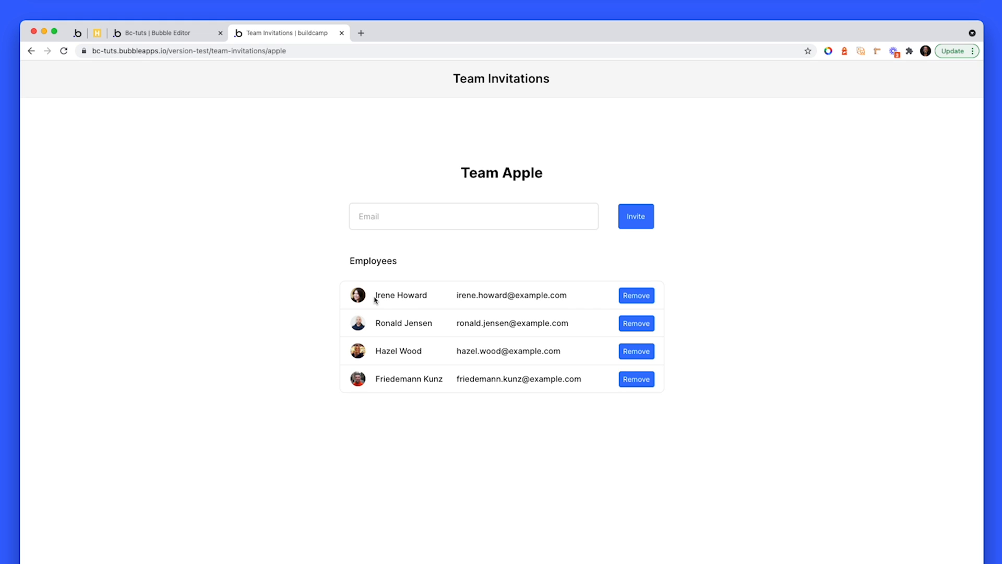
pyautogui.moveTo(613, 409)
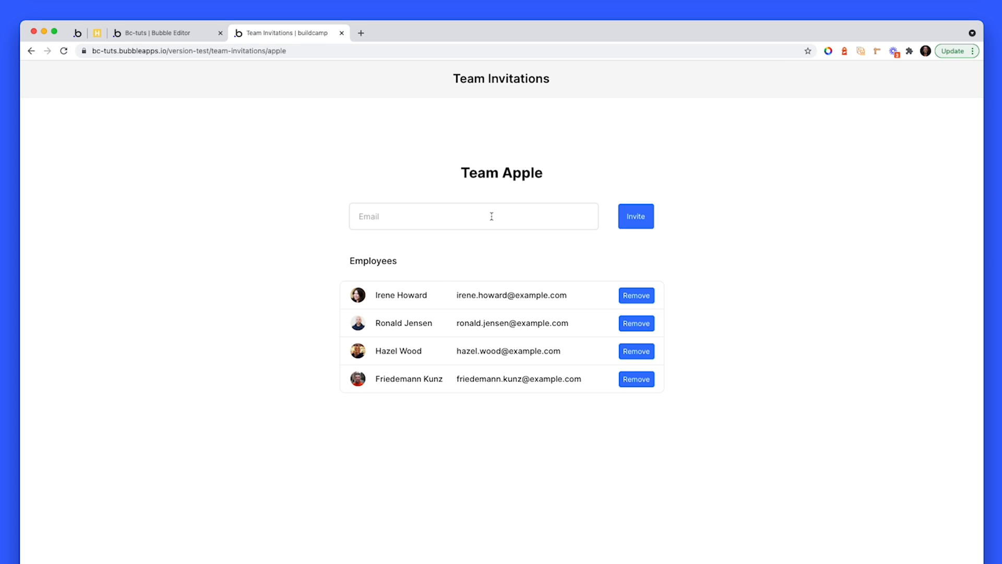
# - Focus the Email invite field on the live Team Apple invitations page
pyautogui.click(473, 216)
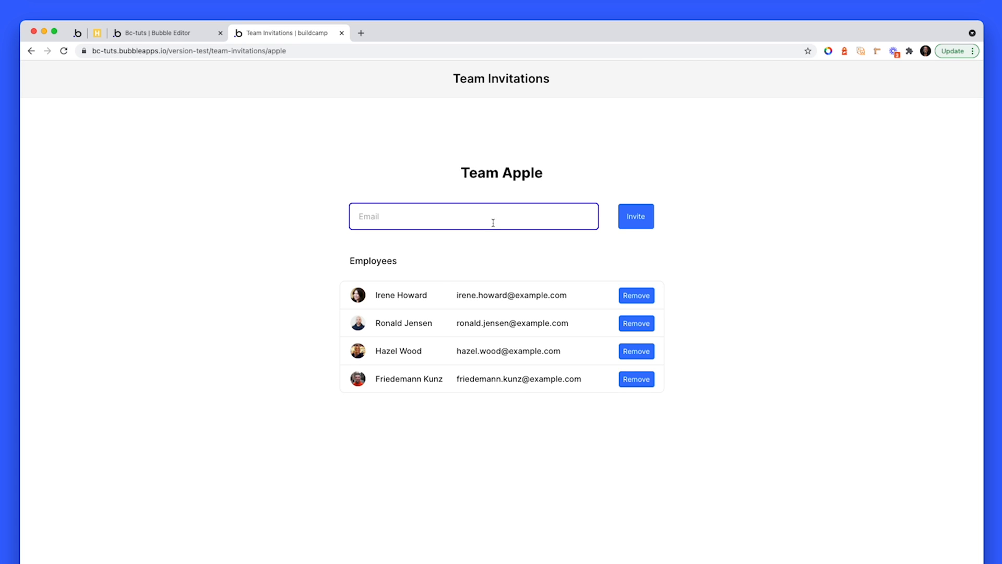
pyautogui.moveTo(676, 288)
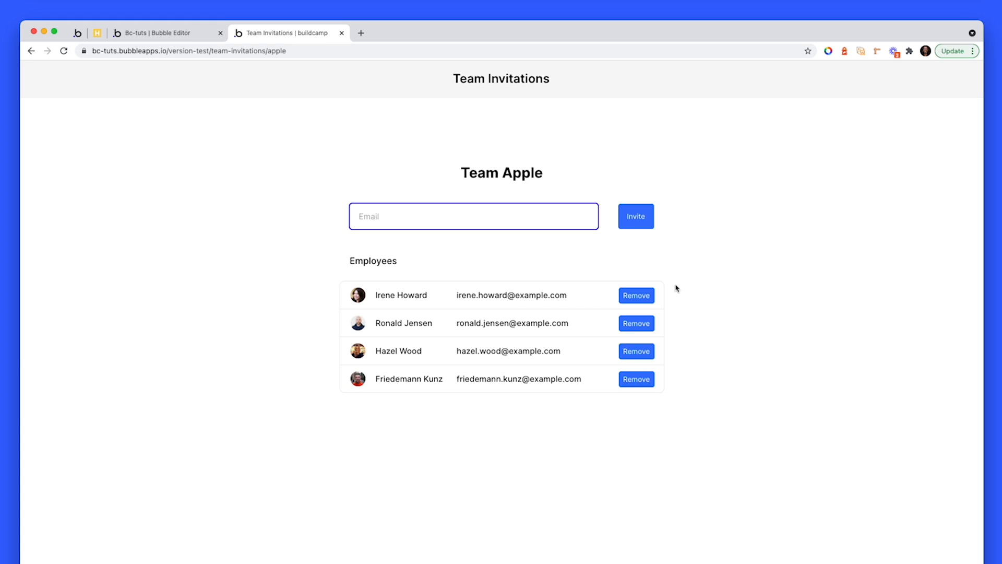
pyautogui.moveTo(618, 405)
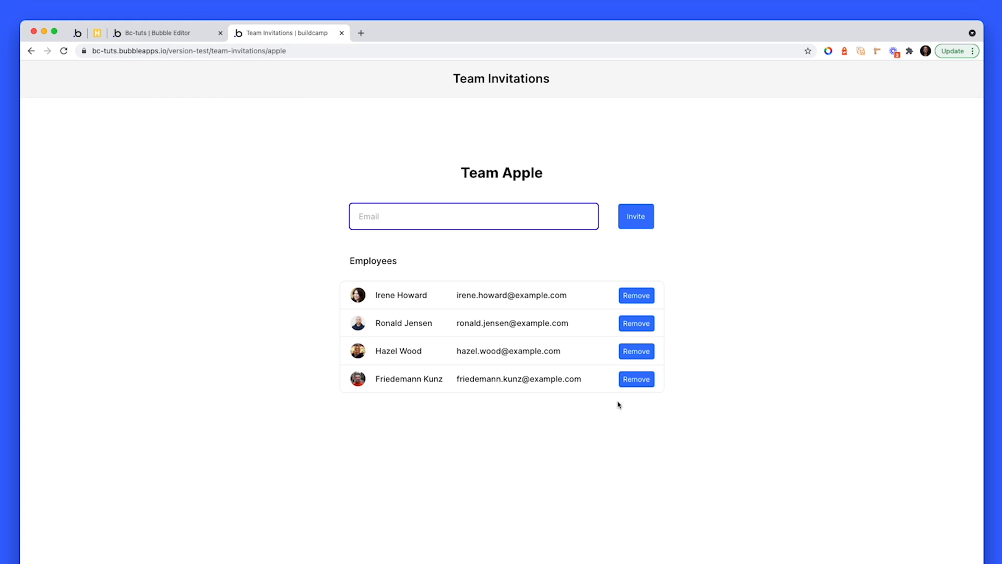
pyautogui.moveTo(635, 229)
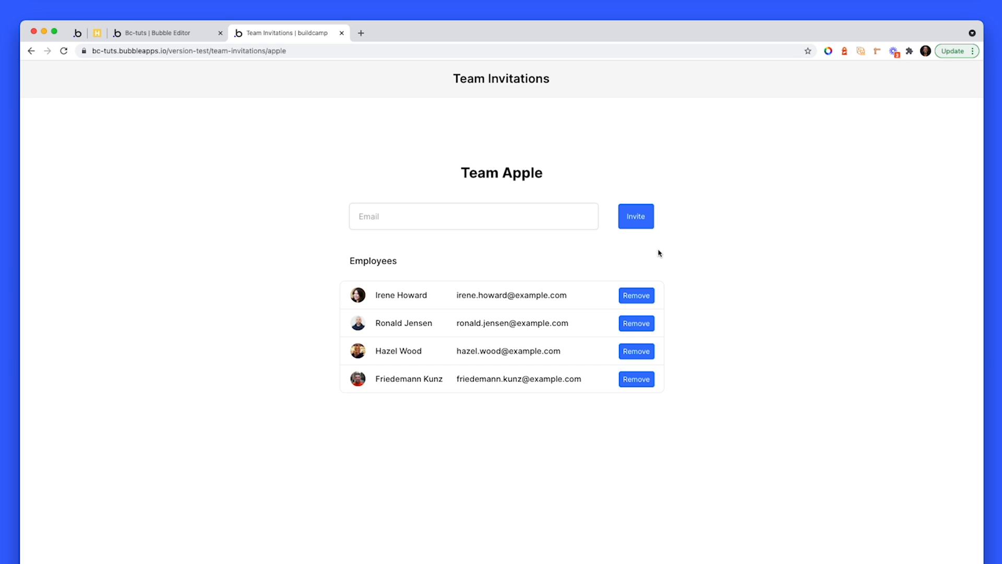
pyautogui.moveTo(542, 221)
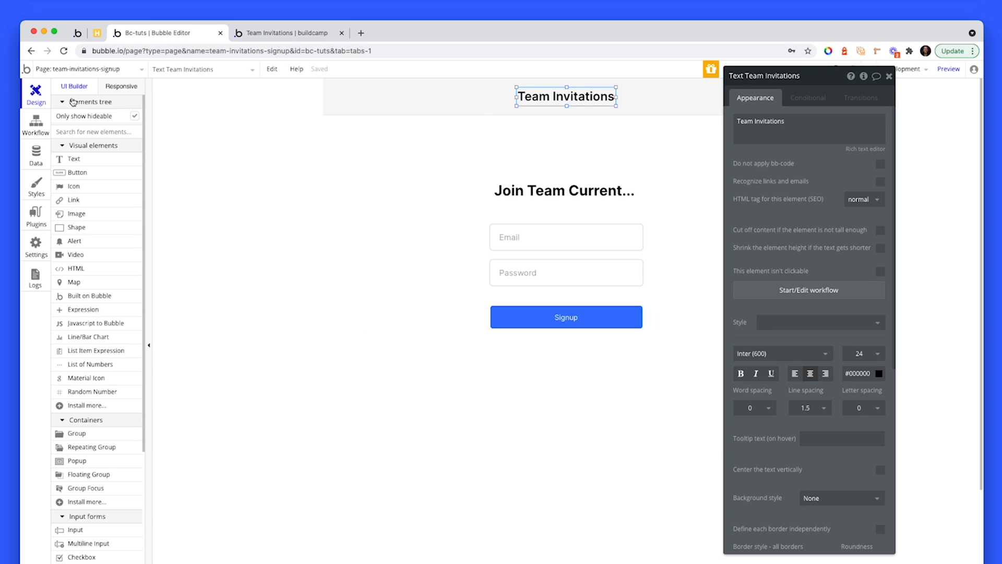
# - Switch to the team-invitations page and check the employees list source and page content type Team
pyautogui.click(86, 68)
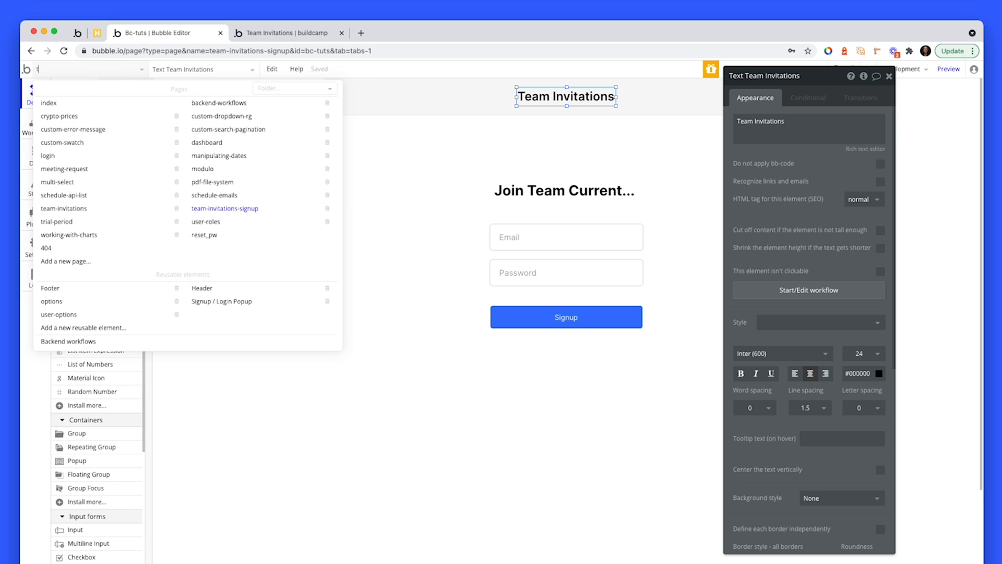
pyautogui.click(64, 209)
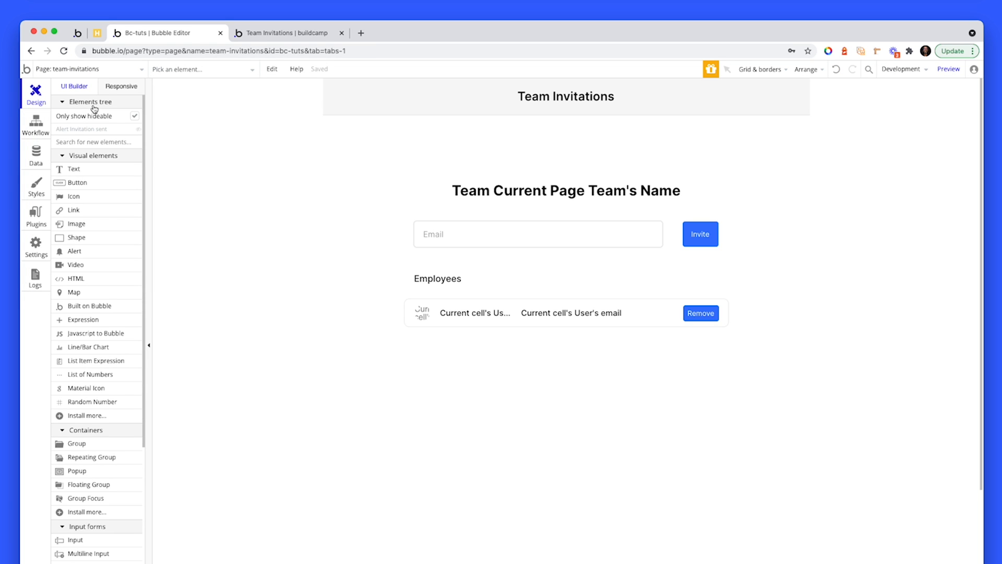
pyautogui.click(563, 313)
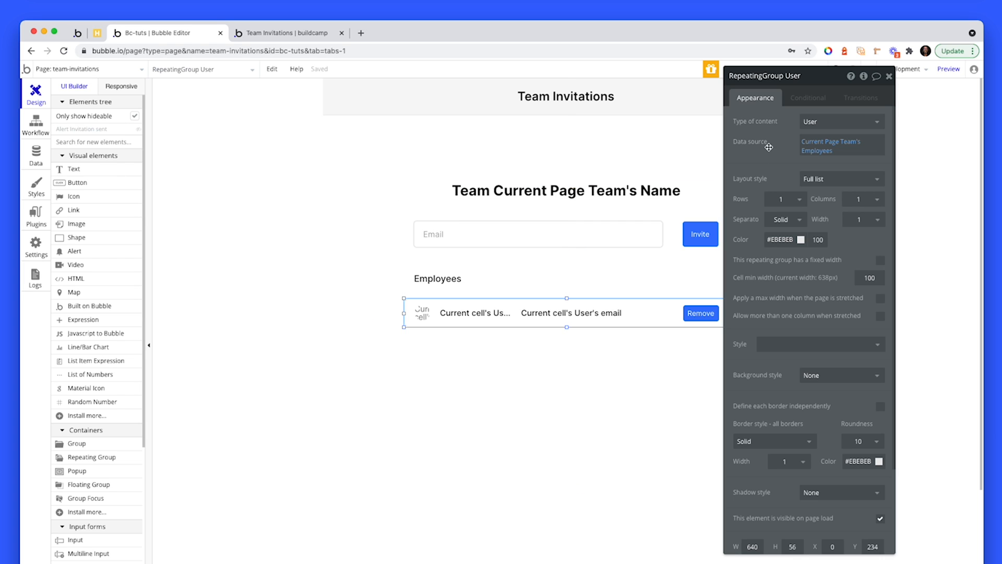
pyautogui.click(577, 167)
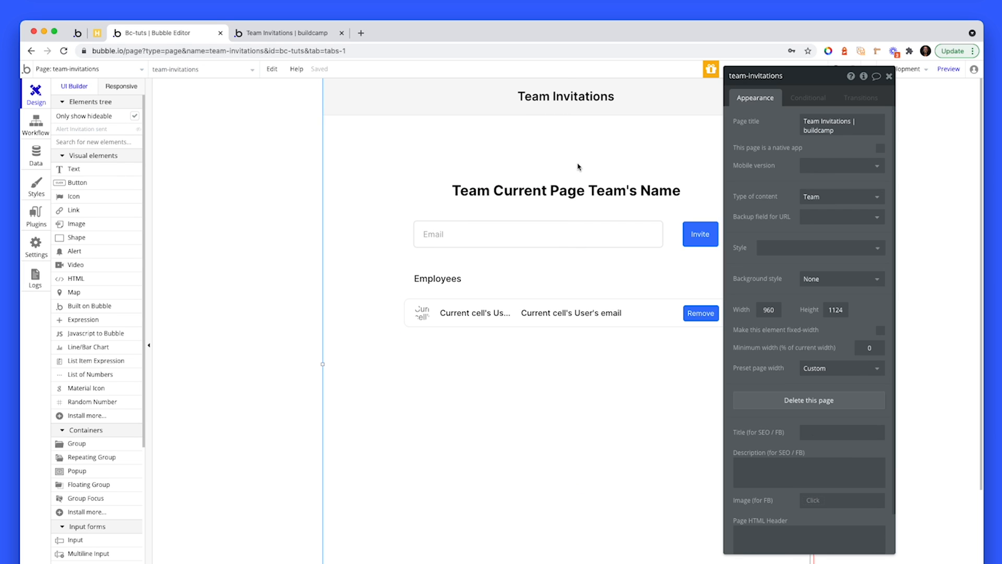
pyautogui.moveTo(810, 200)
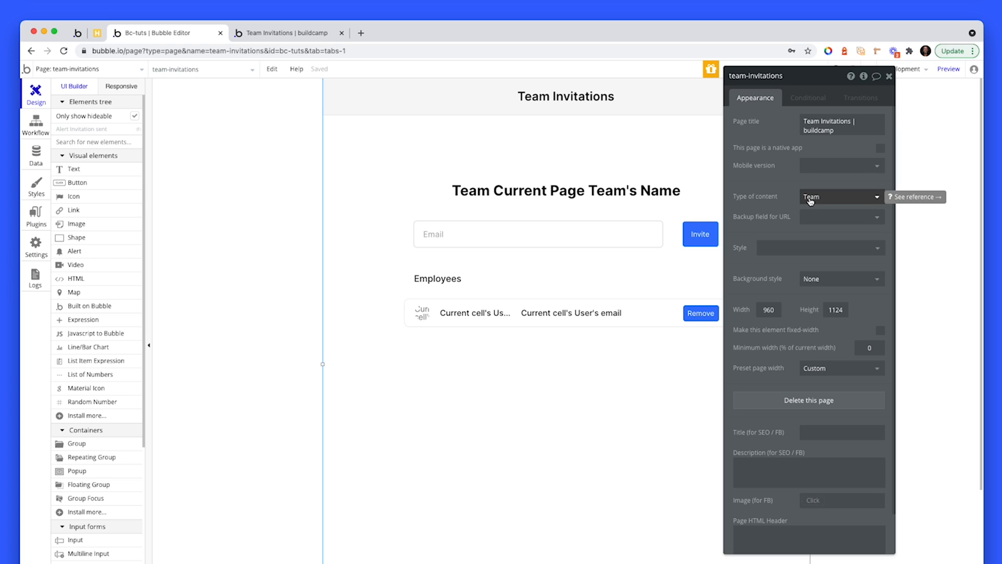
# - Compare the live Team Apple URL's 'apple' slug, then return to the editor page
pyautogui.click(284, 32)
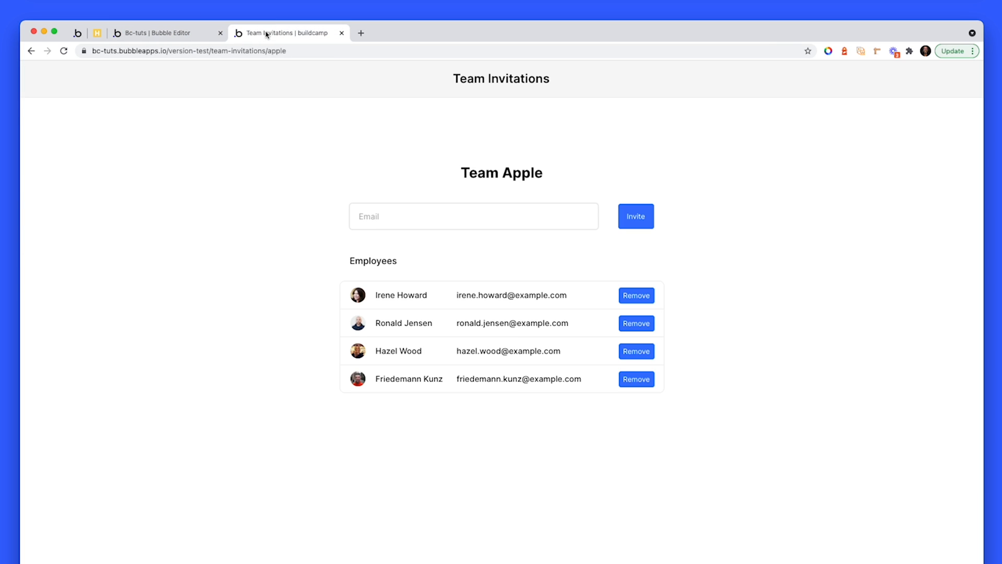
pyautogui.click(192, 51)
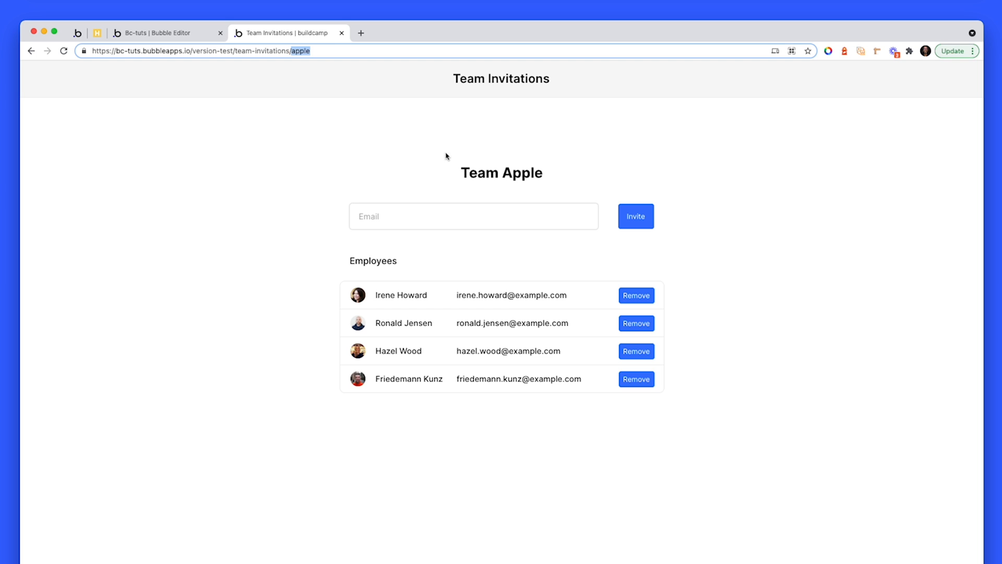
pyautogui.click(167, 33)
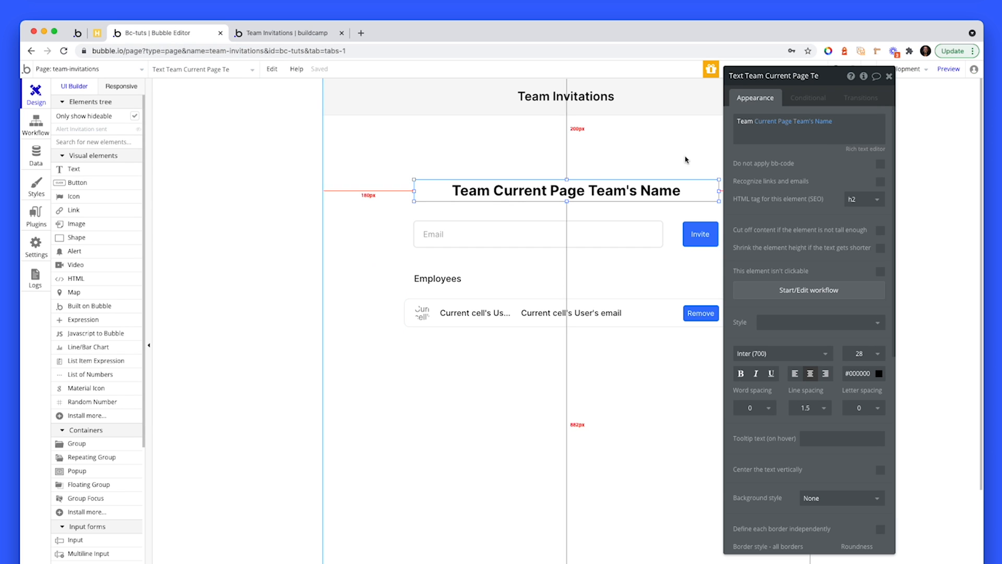
pyautogui.moveTo(786, 122)
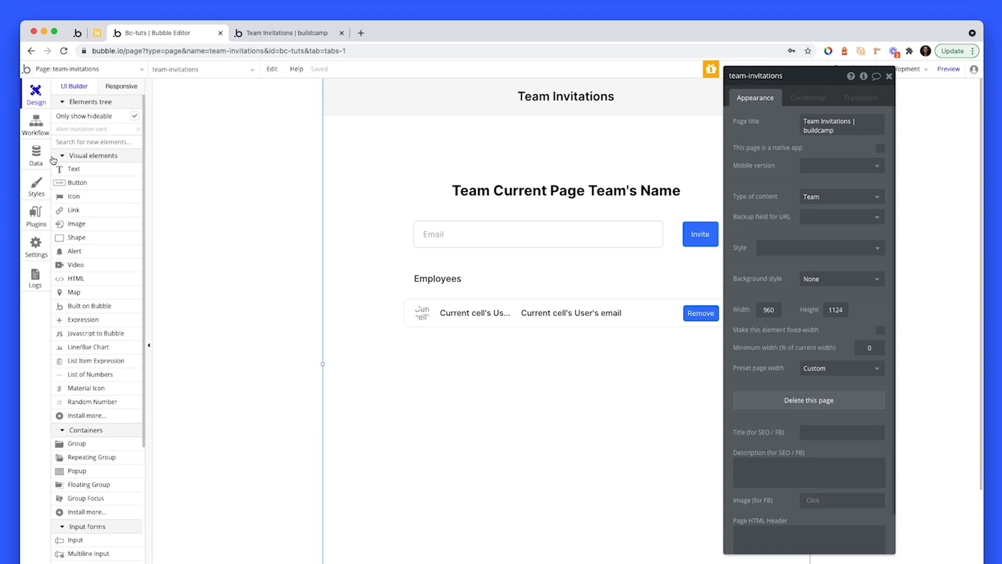
# - Review the Team data type's Admins, Employees, Name and Projects fields in the Data tab
pyautogui.click(36, 154)
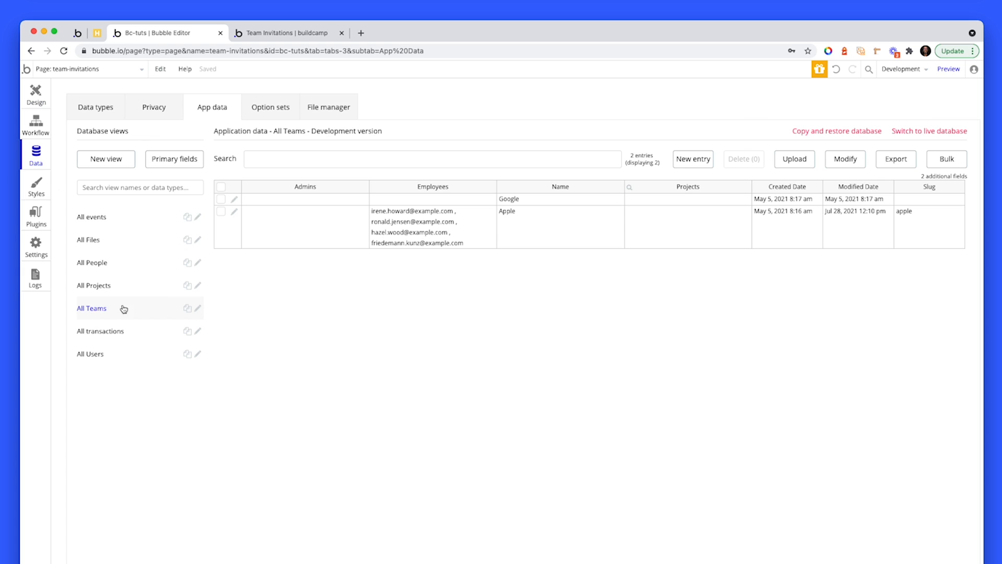
pyautogui.click(96, 107)
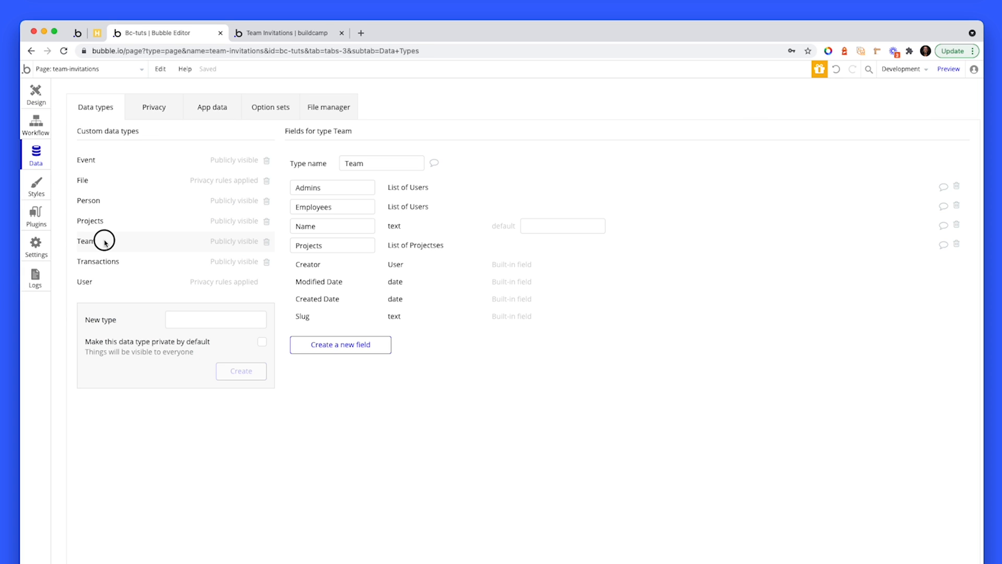
pyautogui.moveTo(430, 192)
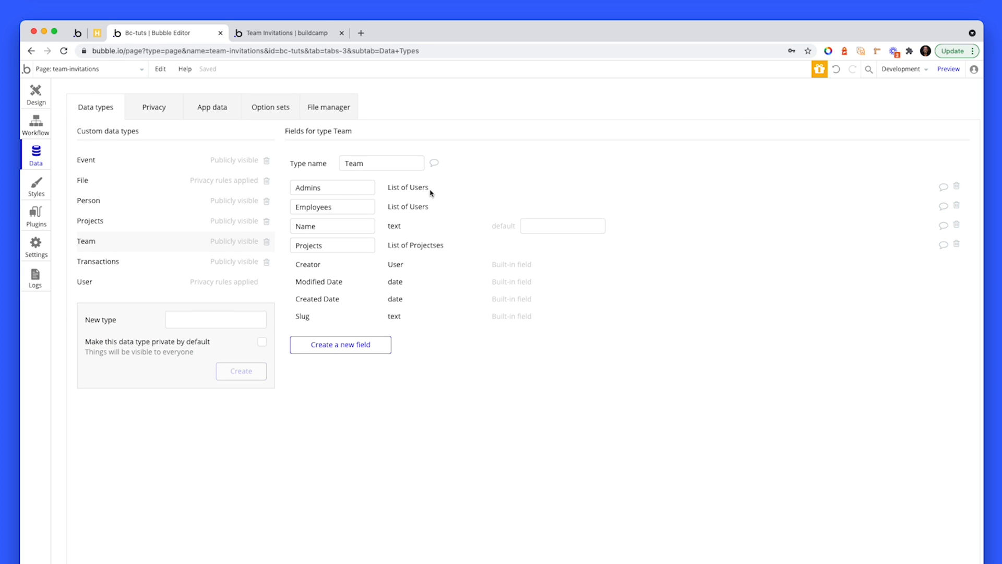
pyautogui.click(332, 187)
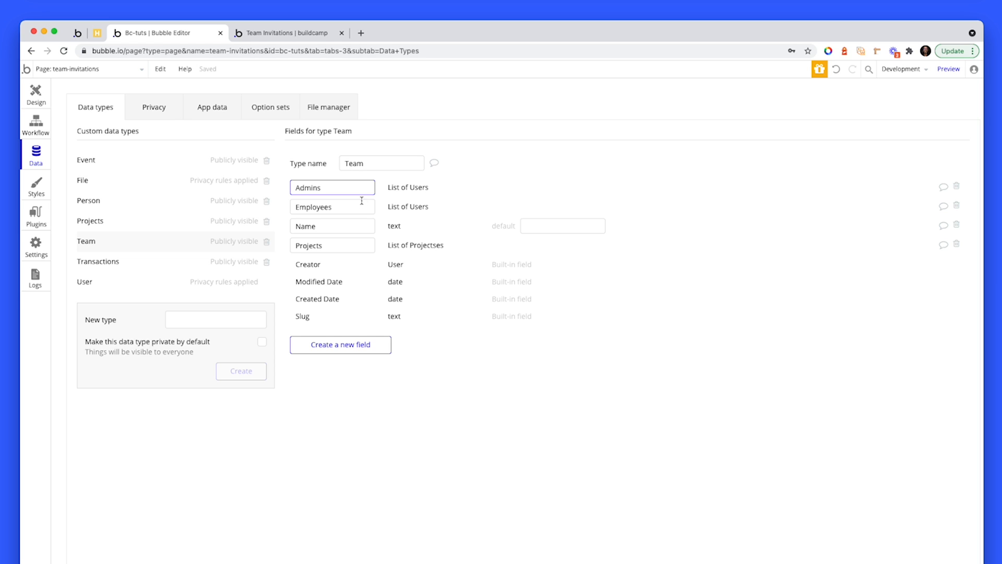
pyautogui.click(332, 207)
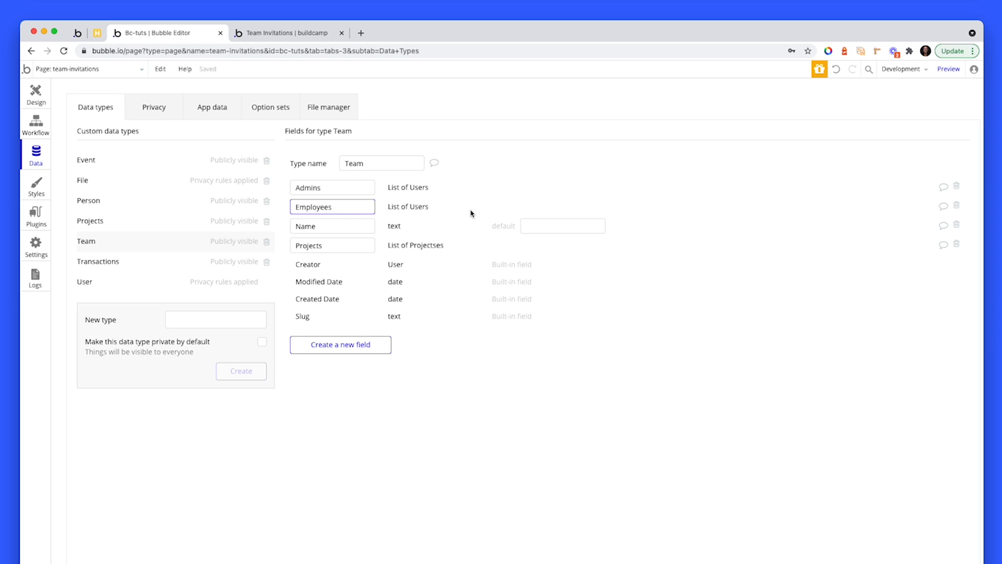
pyautogui.click(332, 225)
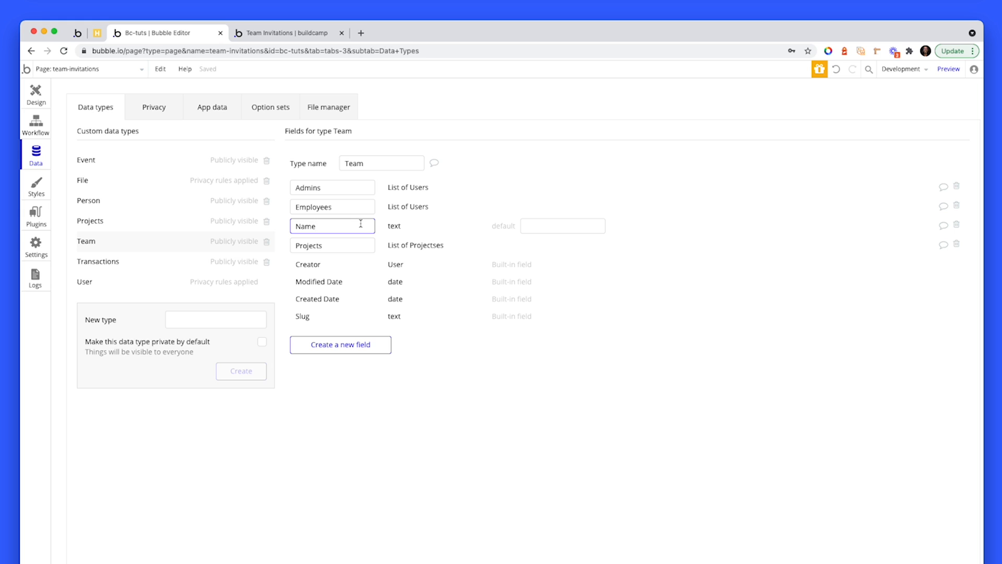
pyautogui.click(332, 244)
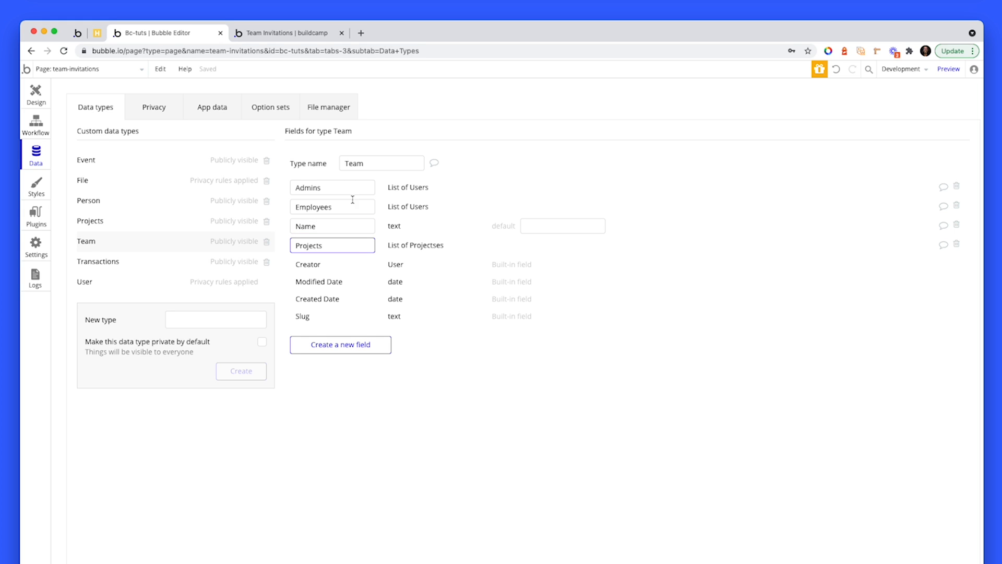
pyautogui.moveTo(138, 220)
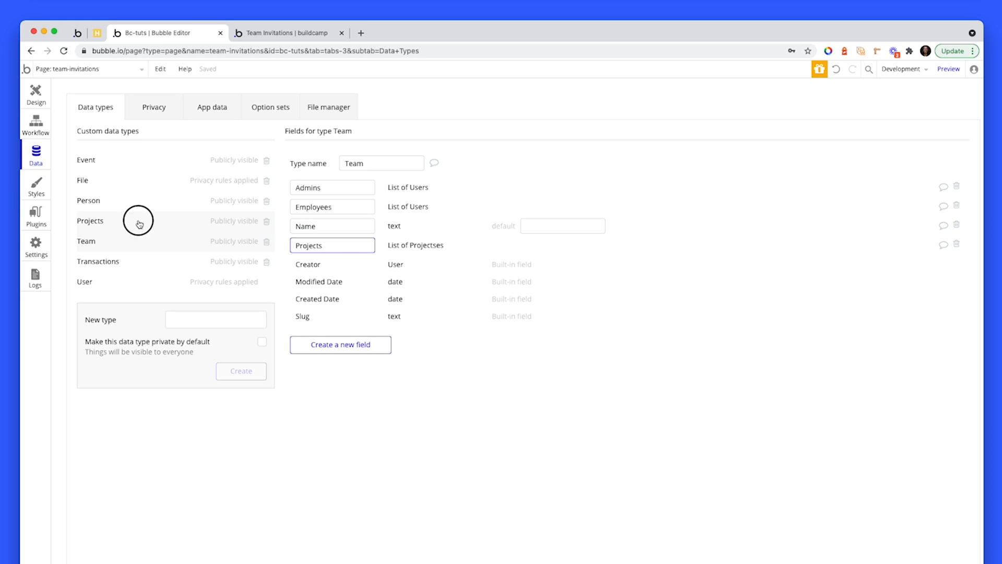
# - Check the Projects type's Title field, then return to the Team type
pyautogui.click(90, 220)
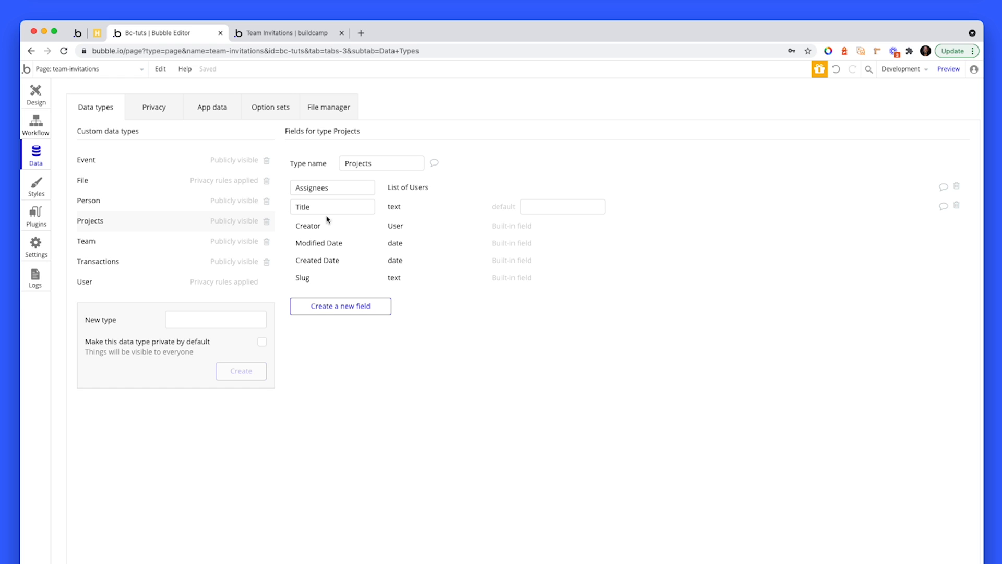
pyautogui.click(332, 207)
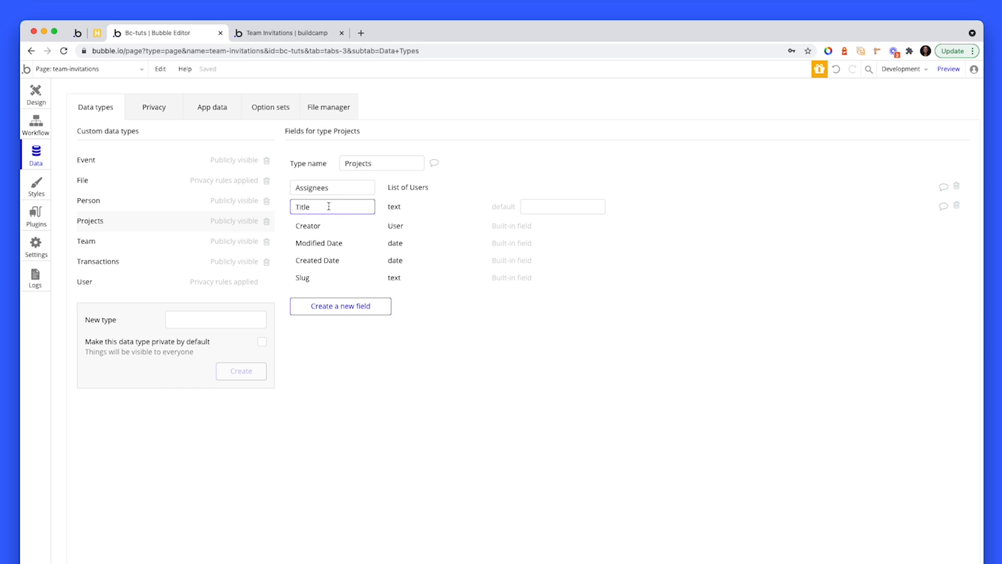
pyautogui.moveTo(92, 237)
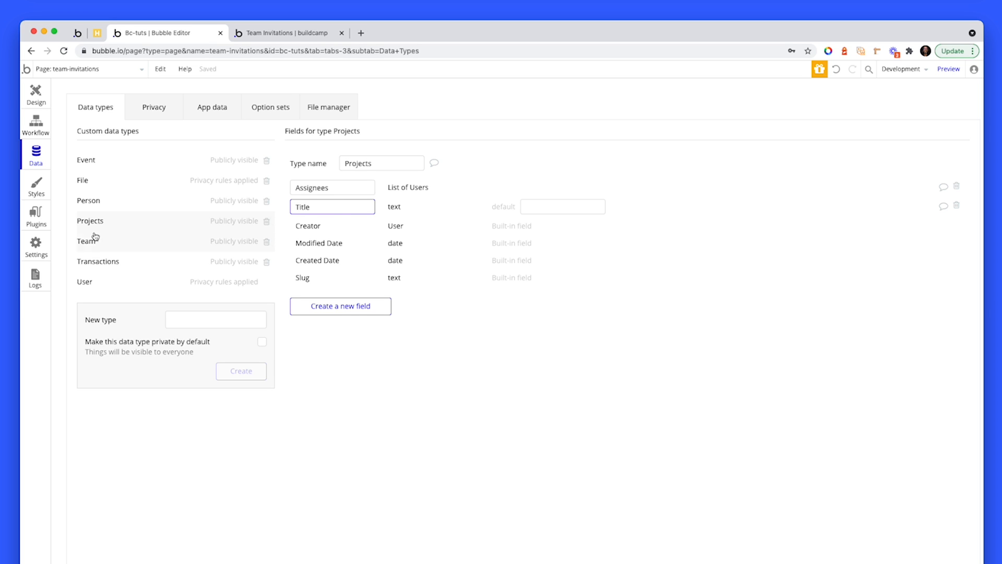
pyautogui.click(86, 241)
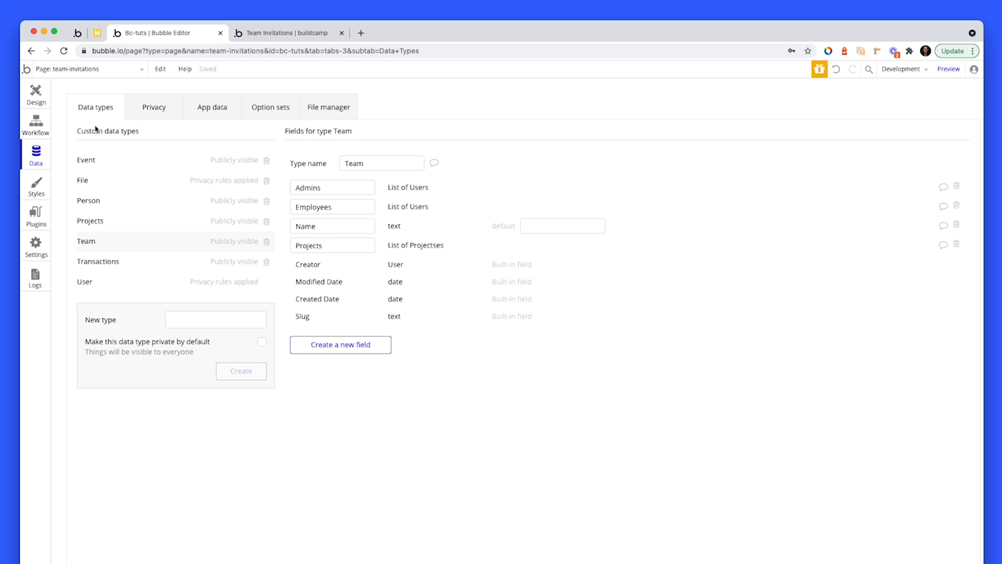
# - Back in Design, drill into the employees list row and select its Remove button
pyautogui.click(36, 94)
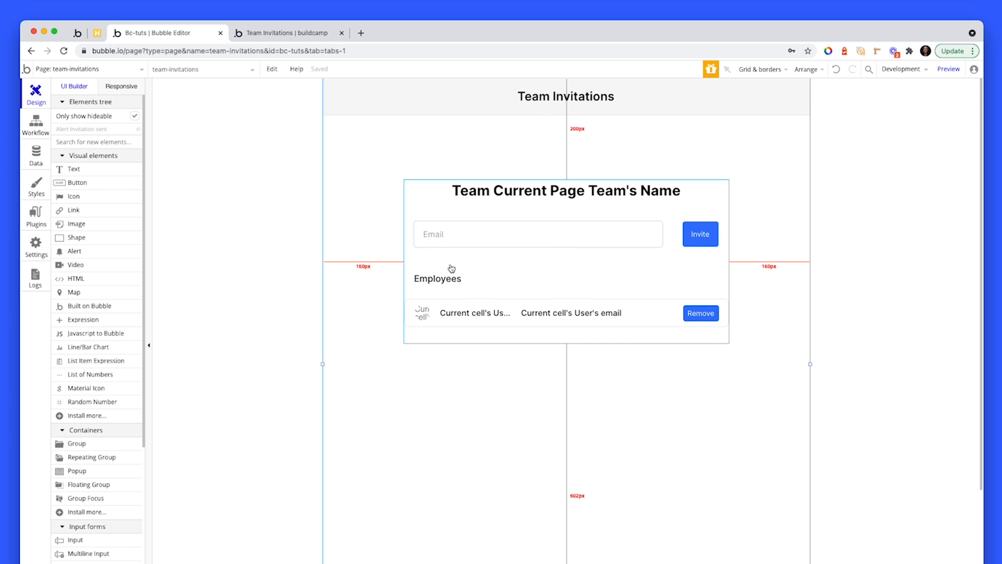
pyautogui.click(563, 313)
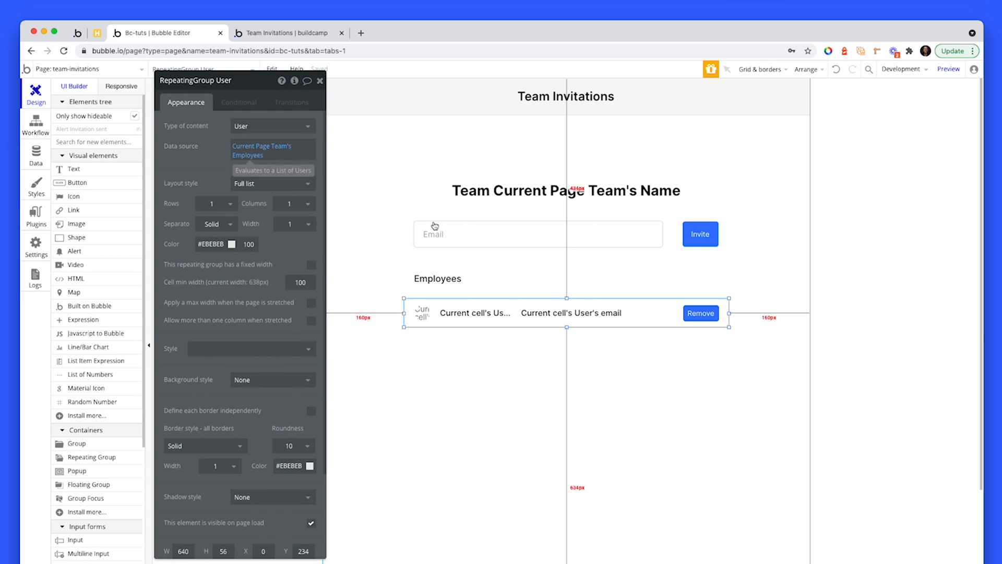
pyautogui.click(569, 312)
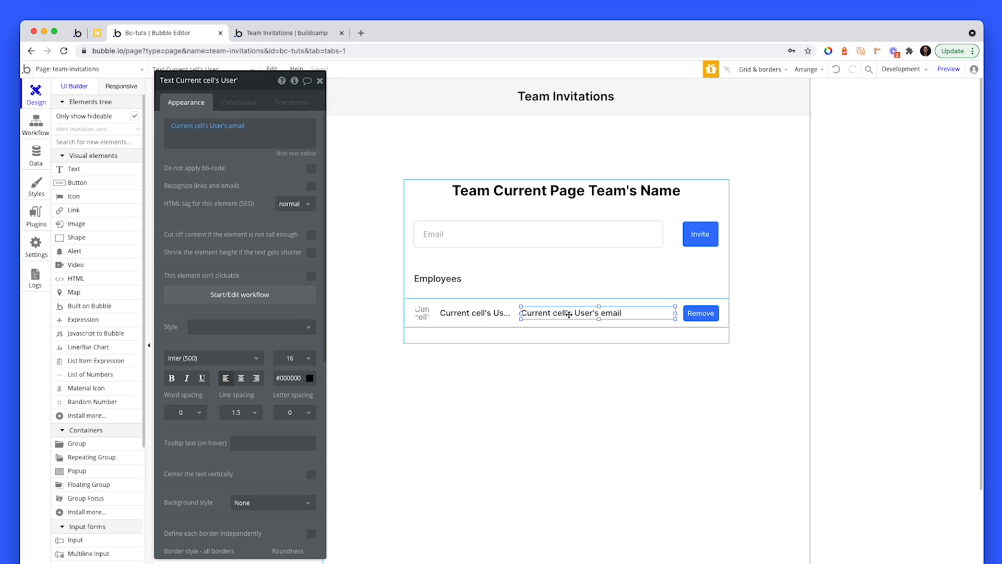
pyautogui.click(700, 313)
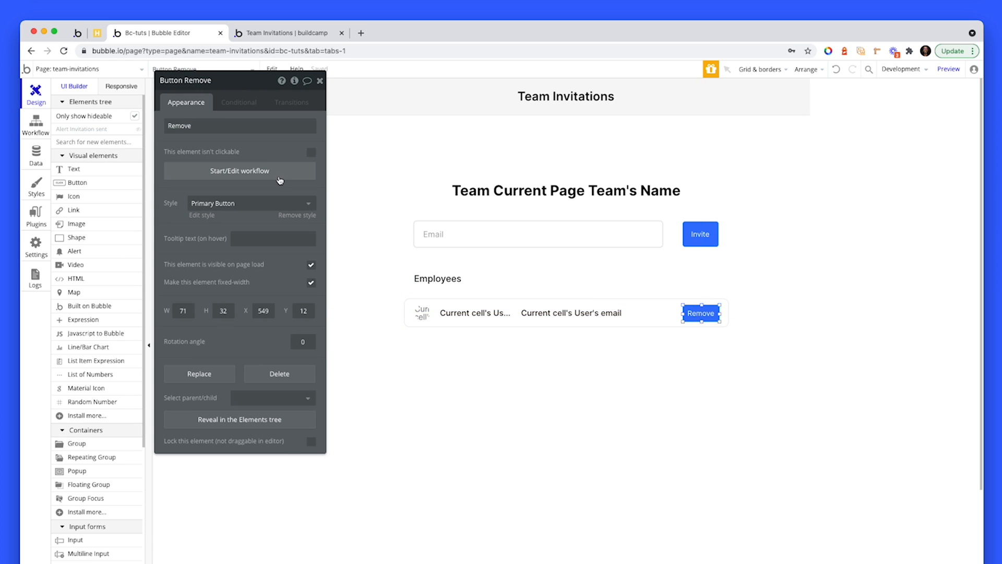
pyautogui.click(240, 170)
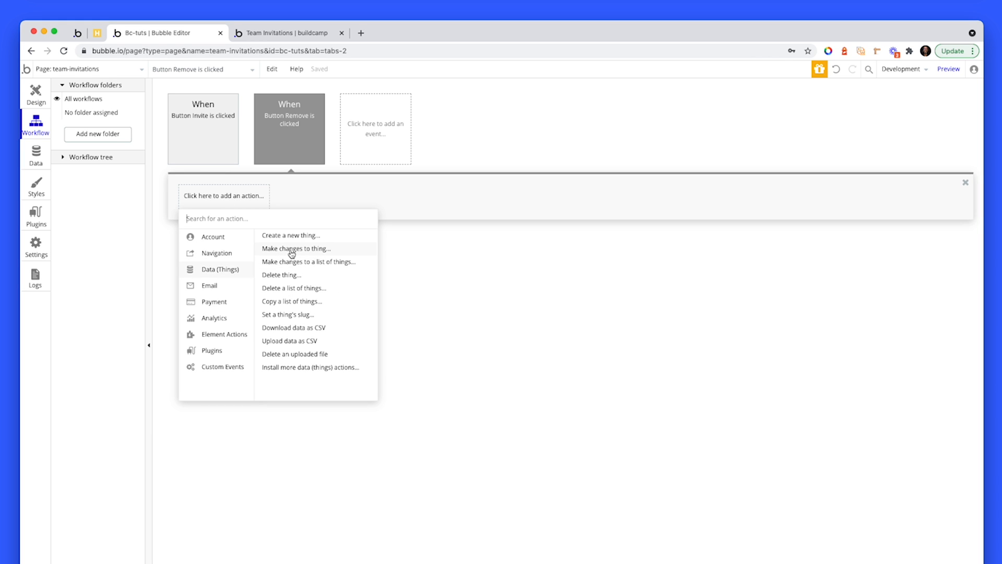
# - Add a Make changes step on Current Page Team that removes the row's user from Employees
pyautogui.click(295, 249)
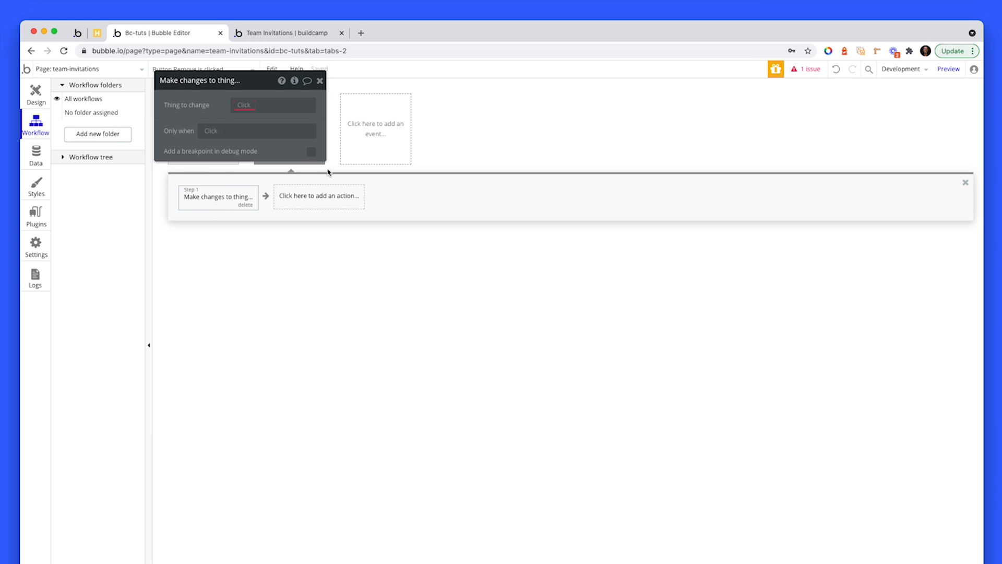
pyautogui.click(271, 104)
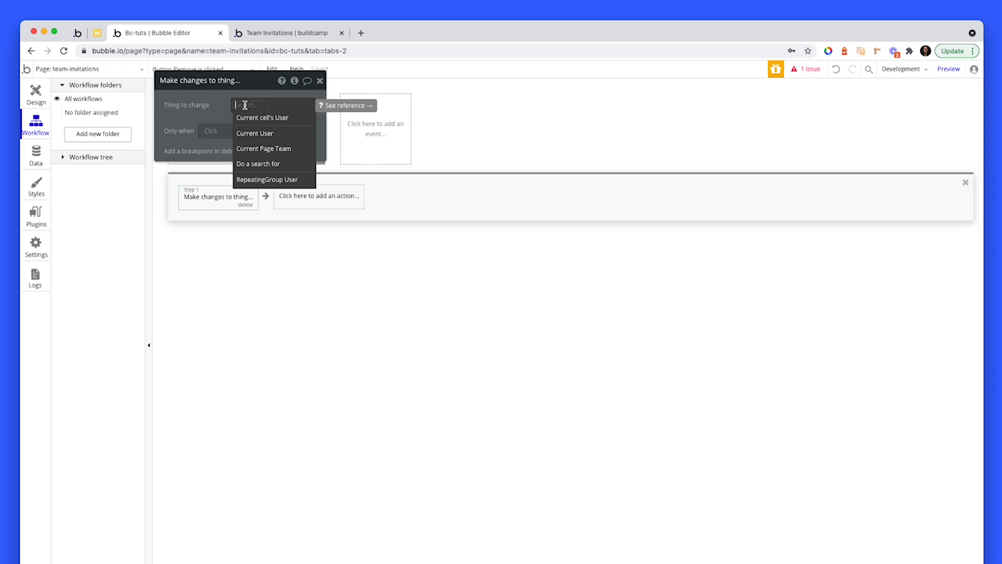
pyautogui.click(263, 149)
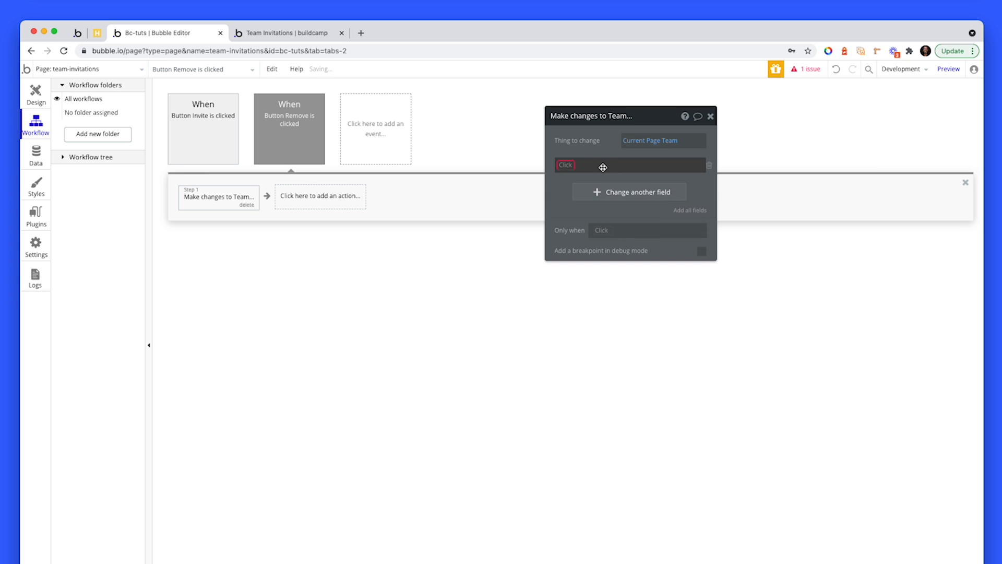
pyautogui.click(565, 165)
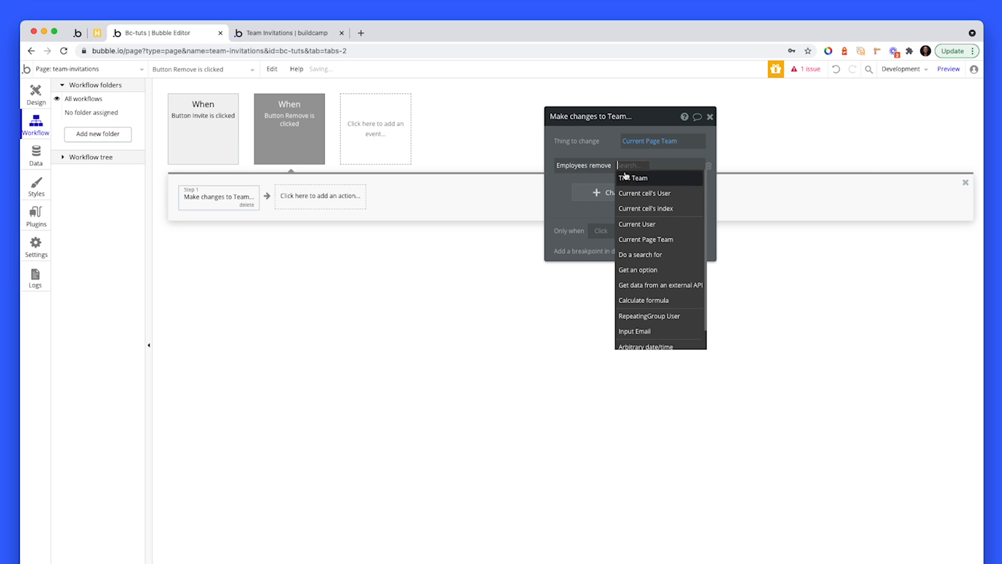
pyautogui.click(645, 193)
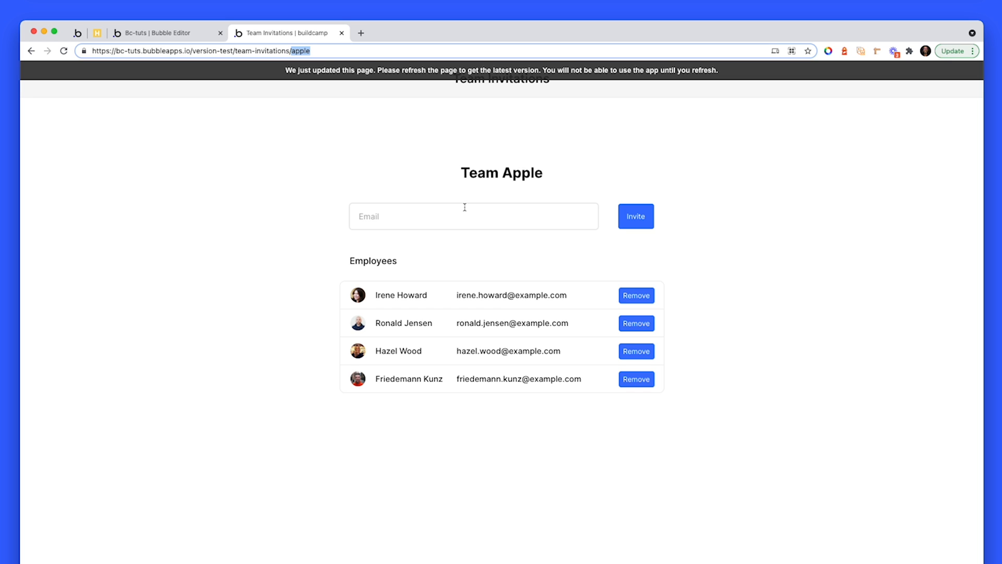
pyautogui.moveTo(429, 186)
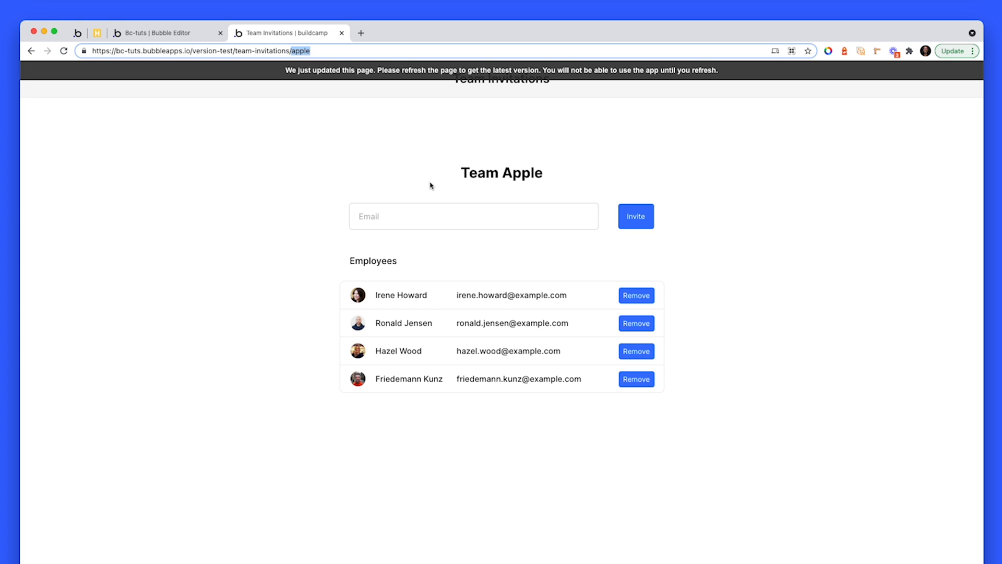
# - Return from the live Team Apple preview to the team-invitations editor tab
pyautogui.click(168, 33)
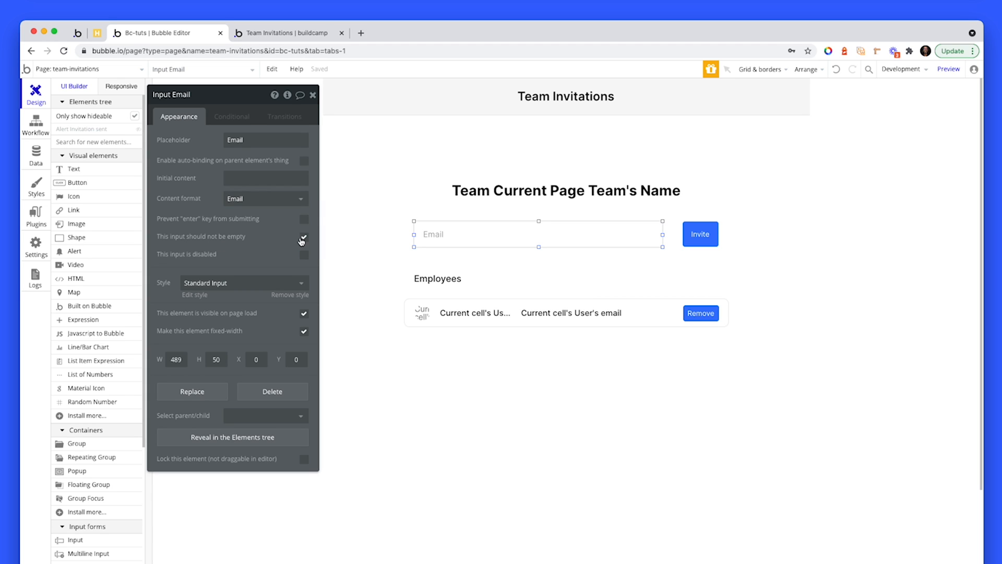
pyautogui.moveTo(303, 241)
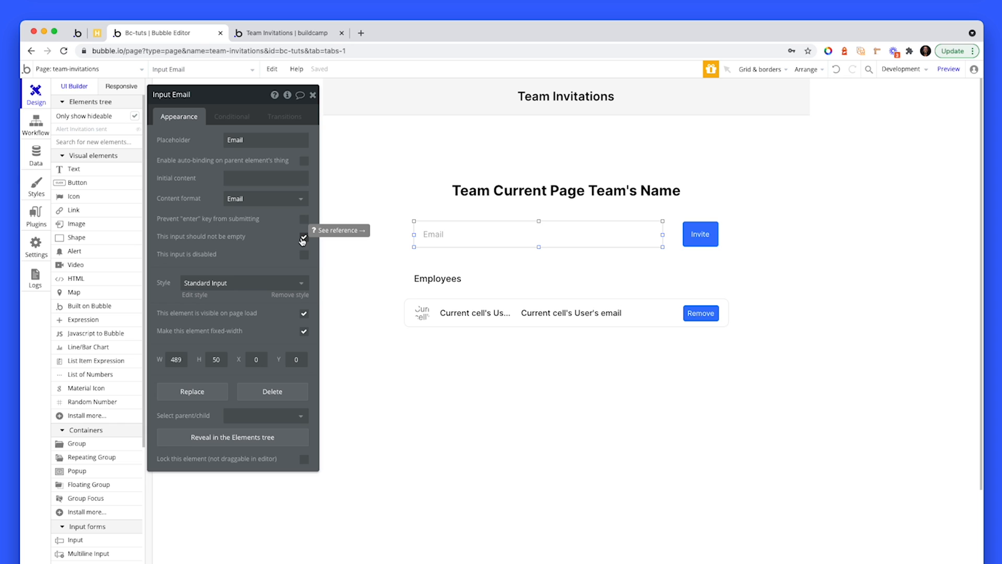
# - Mark Input Email as 'should not be empty' and open the Invite button's workflow
pyautogui.click(304, 236)
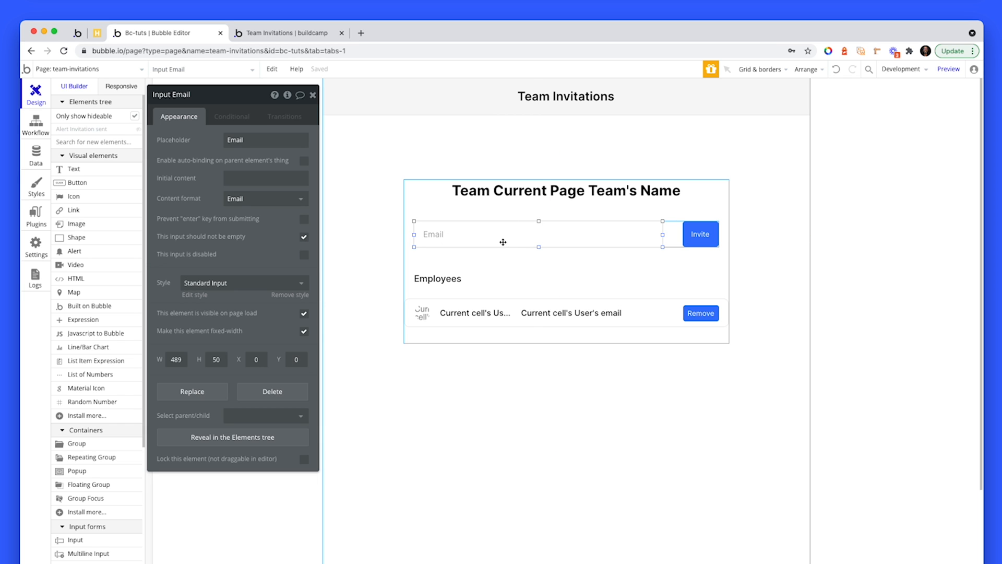
pyautogui.click(700, 233)
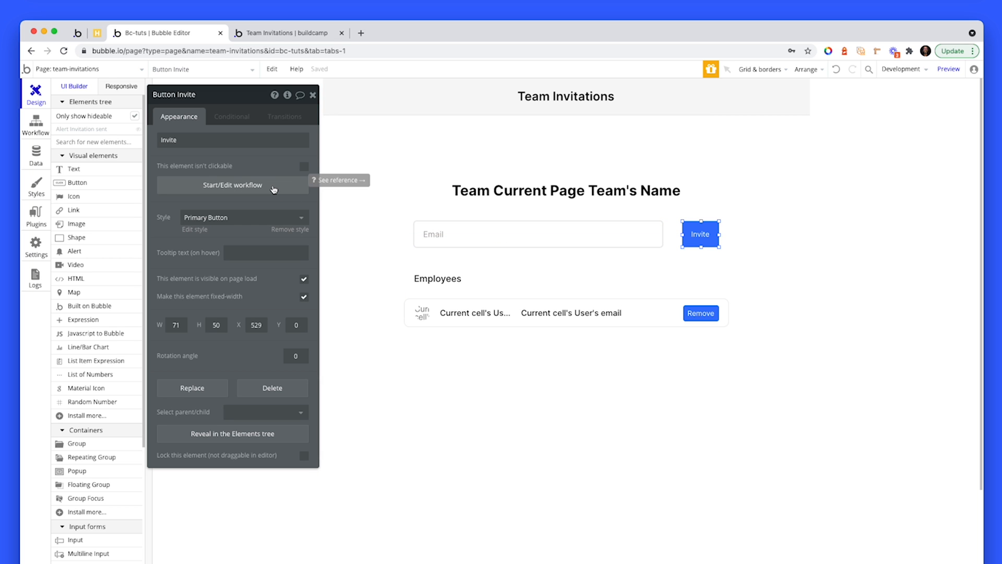
pyautogui.click(232, 185)
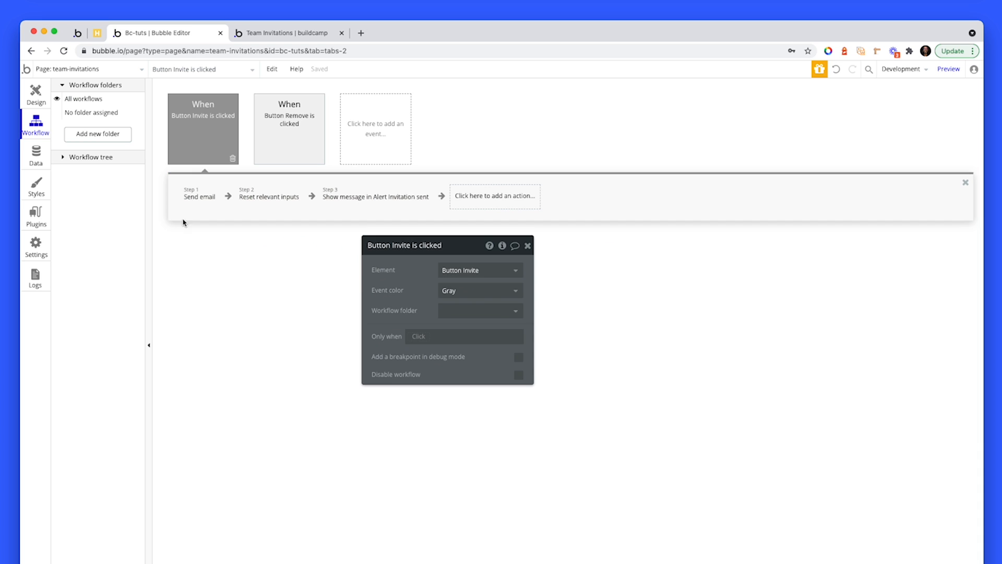
# - Set the Send email step's To address to Input Email's value
pyautogui.click(198, 196)
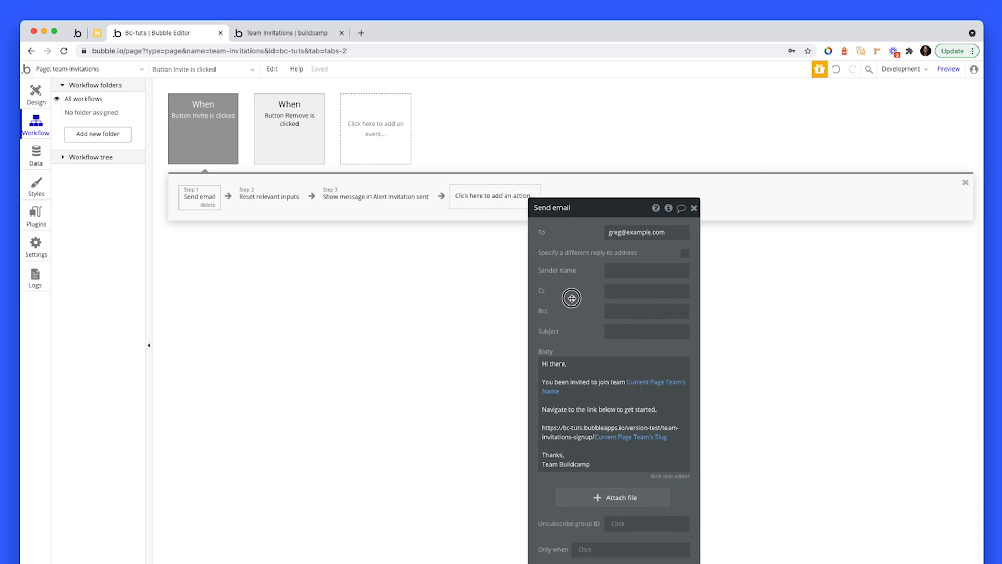
pyautogui.moveTo(571, 208); pyautogui.dragTo(610, 101)
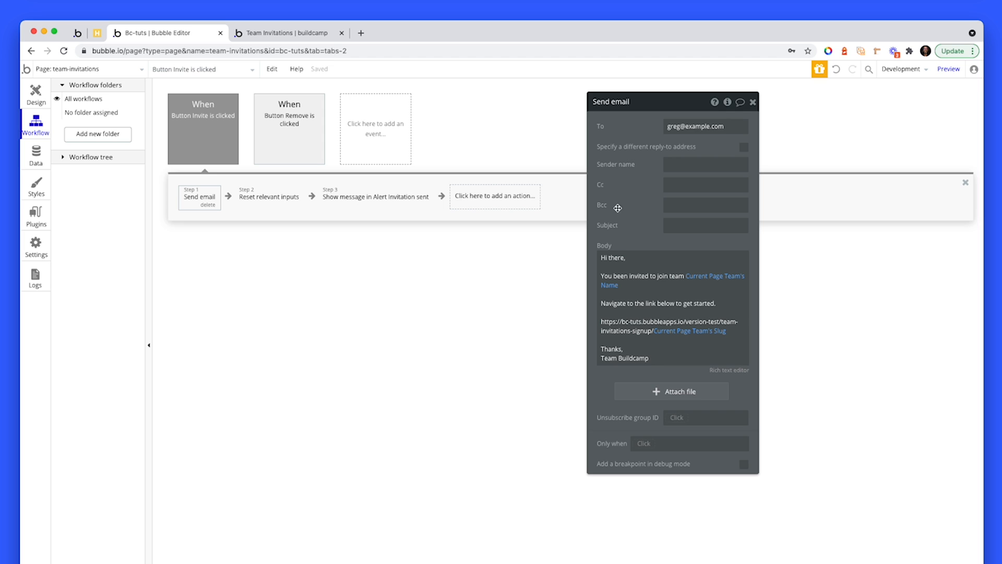
pyautogui.moveTo(611, 102); pyautogui.dragTo(517, 75)
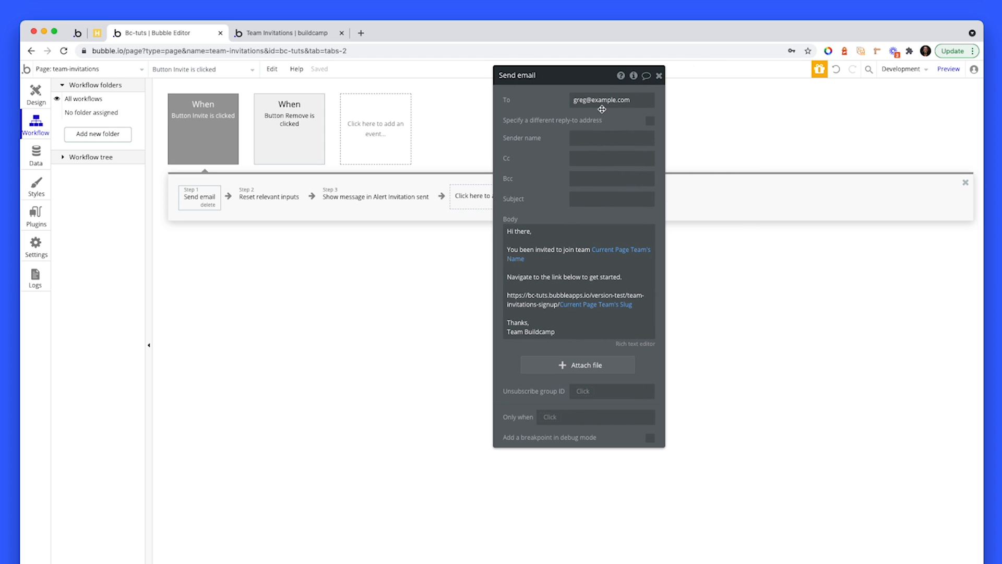
pyautogui.click(611, 100)
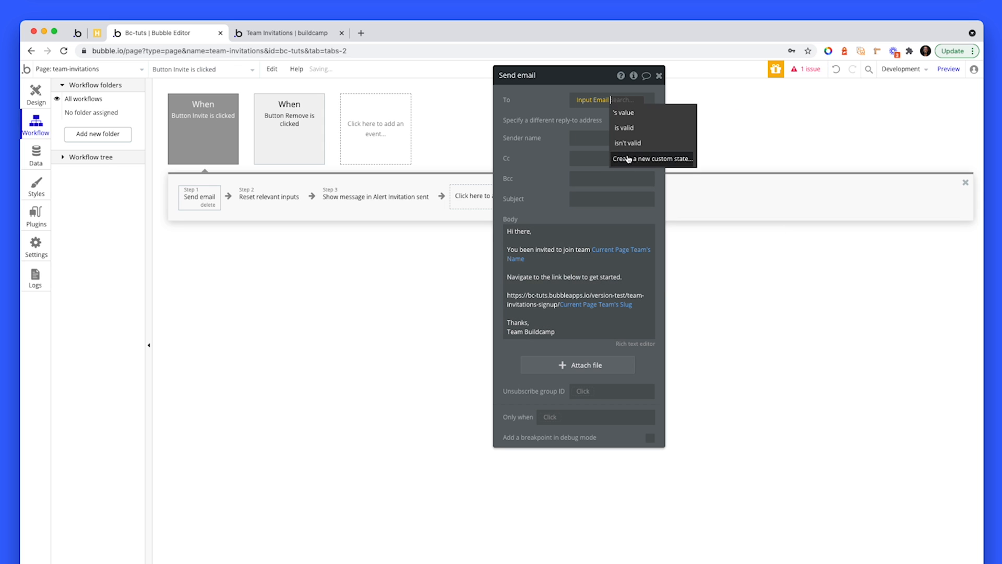
pyautogui.click(622, 113)
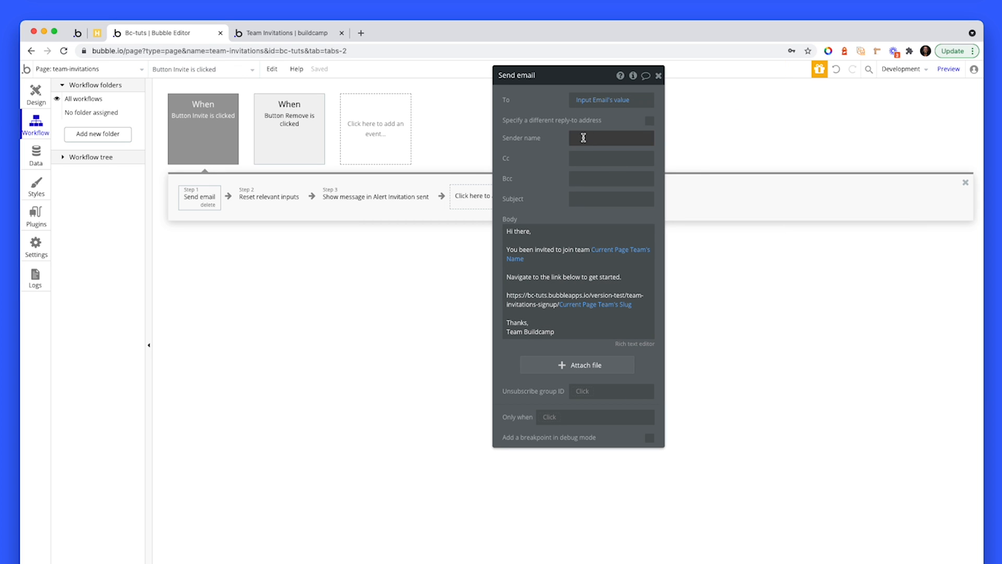
# - Set the subject to 'You been invited to team' plus Current Page Team's Name and review the signup link body
pyautogui.write('You been invited')
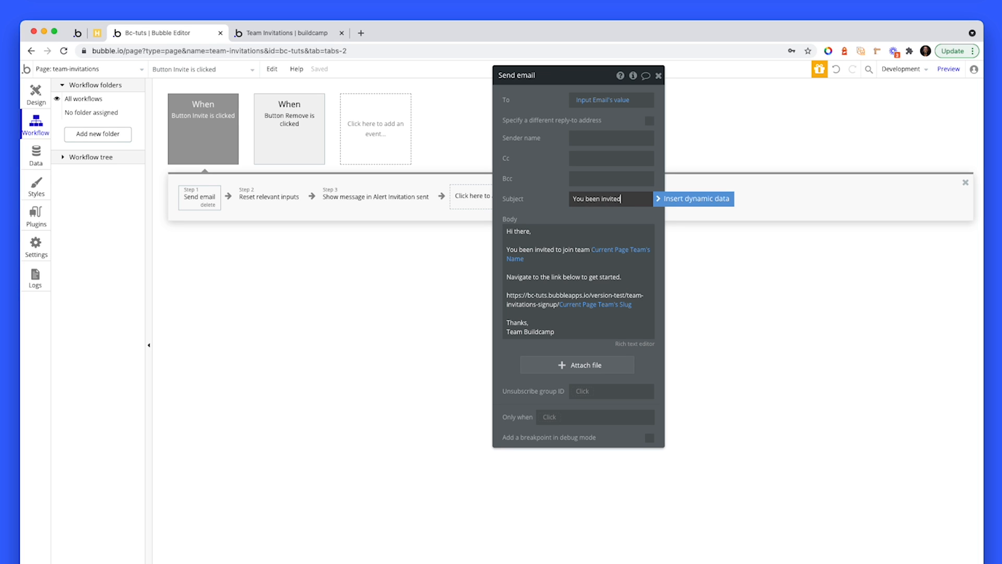
pyautogui.write('to team')
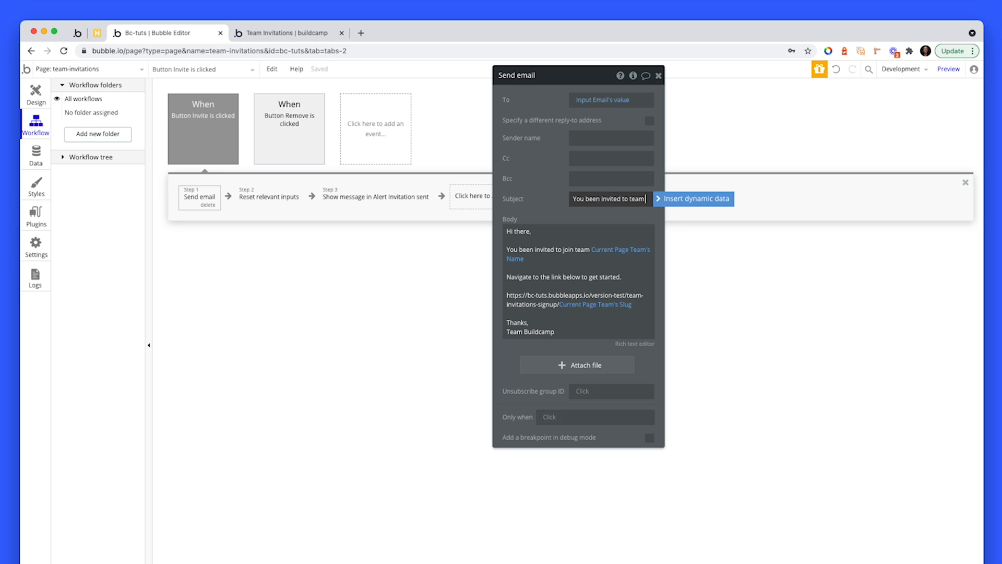
pyautogui.click(694, 199)
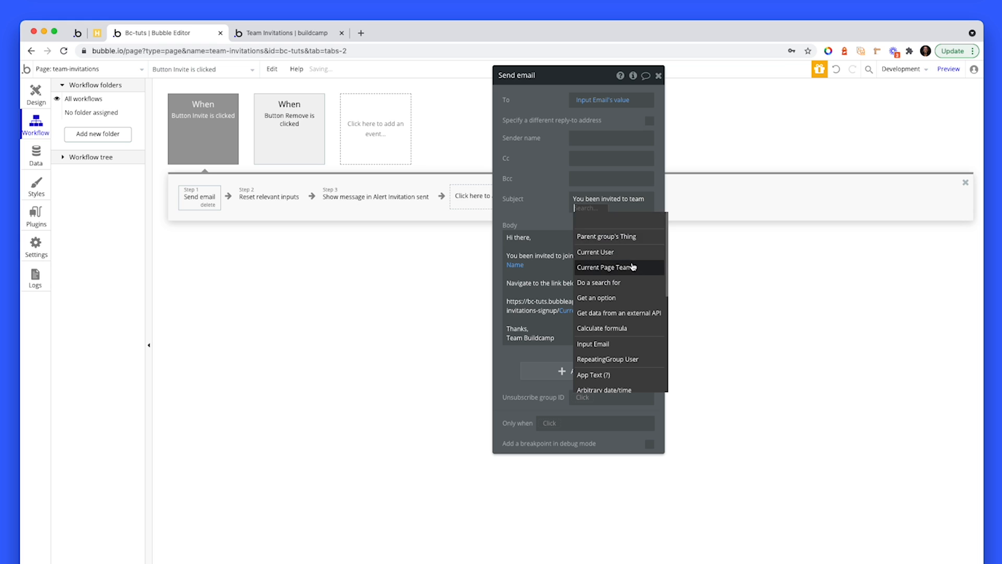
pyautogui.click(606, 268)
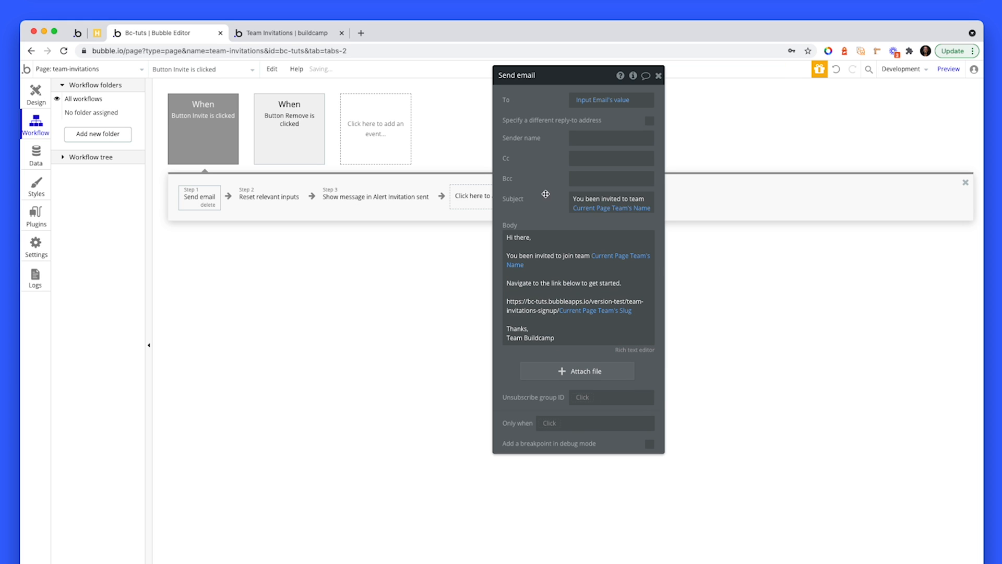
pyautogui.moveTo(542, 226)
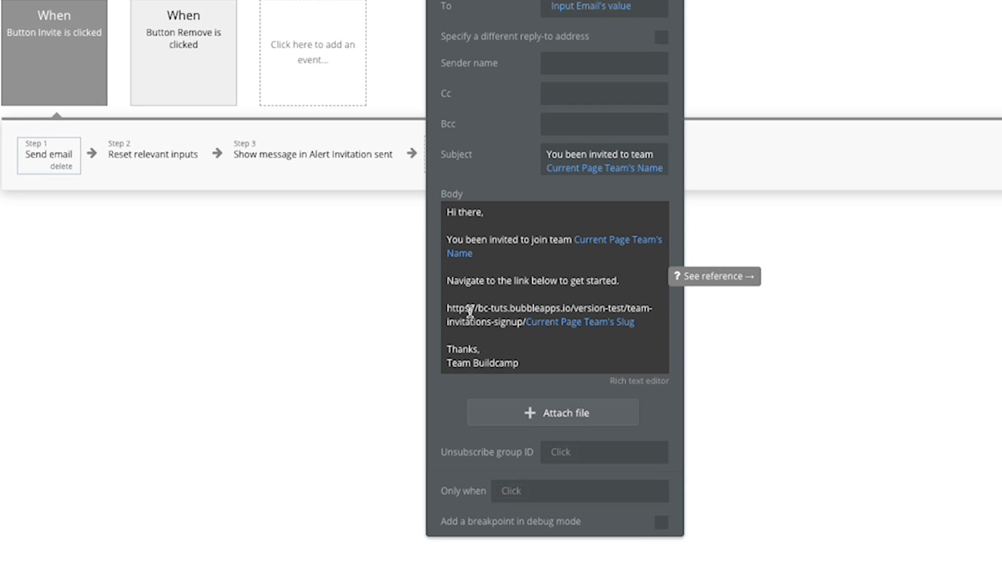
pyautogui.click(552, 314)
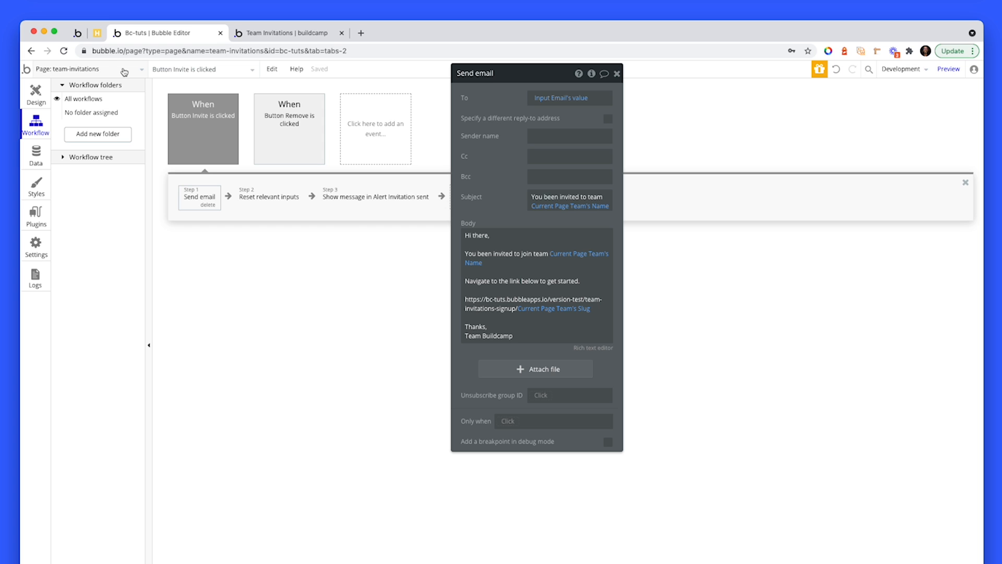
# - Switch to the team-invitations-signup page and preview it live with the 'apple' slug in the URL
pyautogui.click(90, 69)
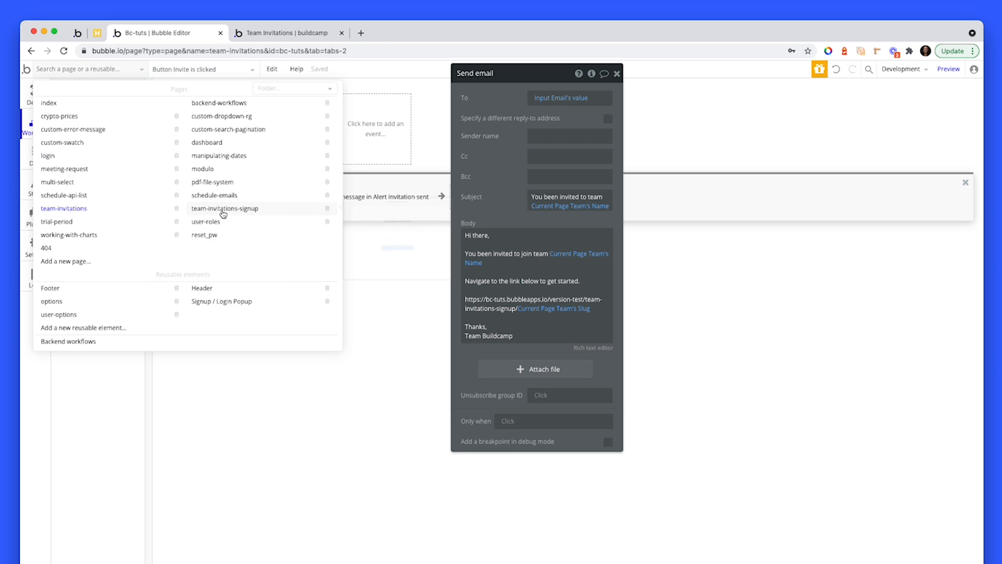
pyautogui.click(225, 209)
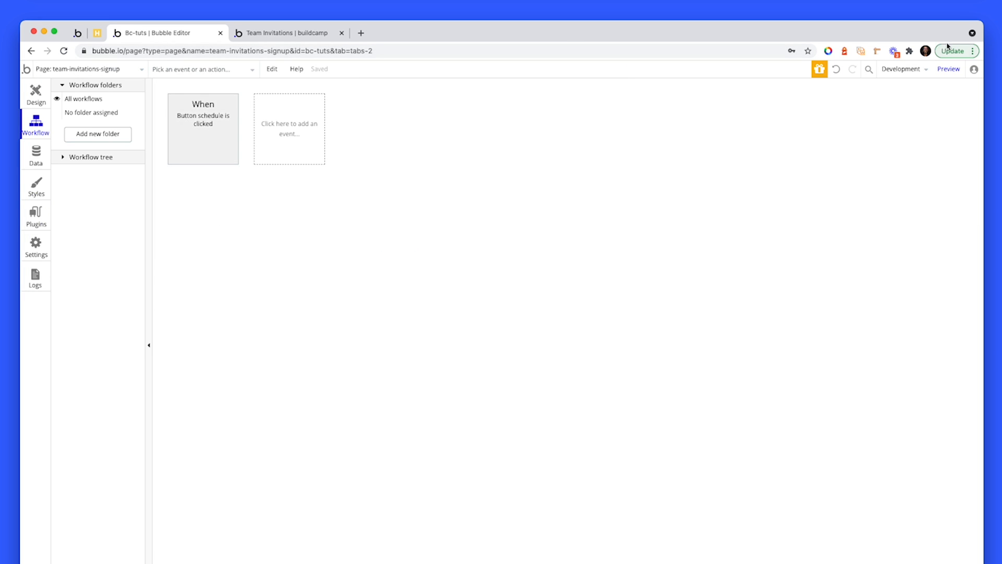
pyautogui.click(284, 32)
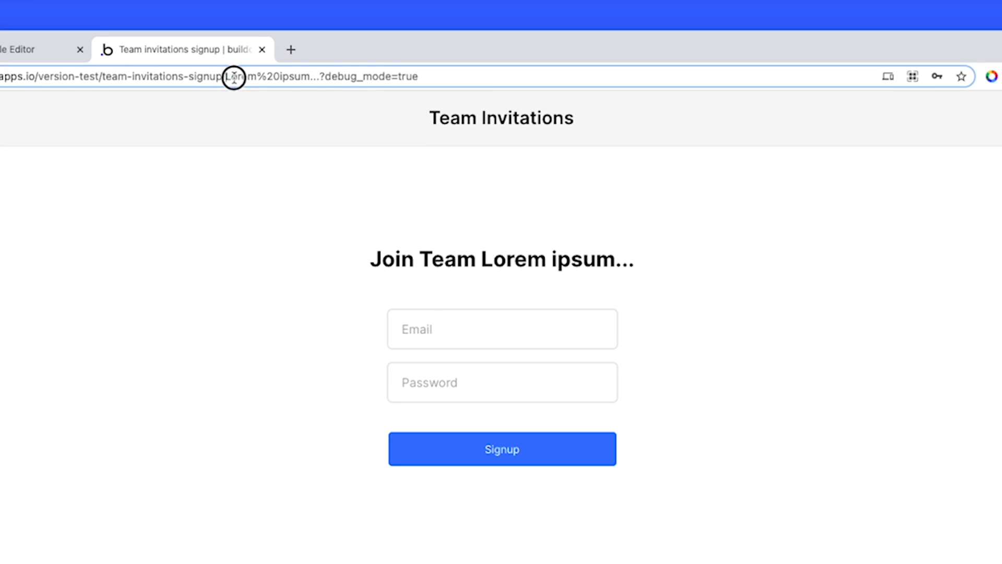
pyautogui.write('apple')
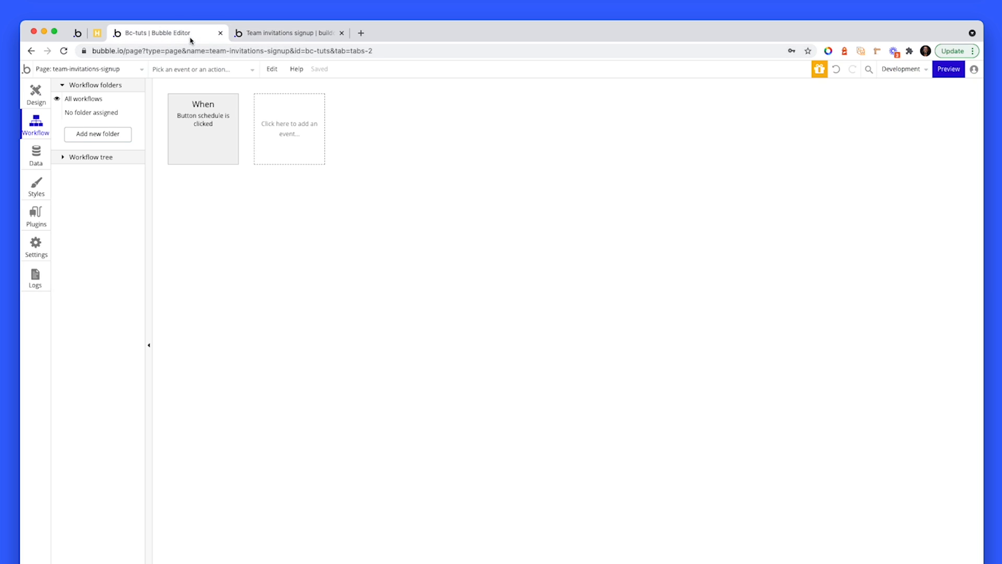
# - Open the Signup button workflow's 'Make changes to Team' step adding Current User to Employees
pyautogui.click(36, 94)
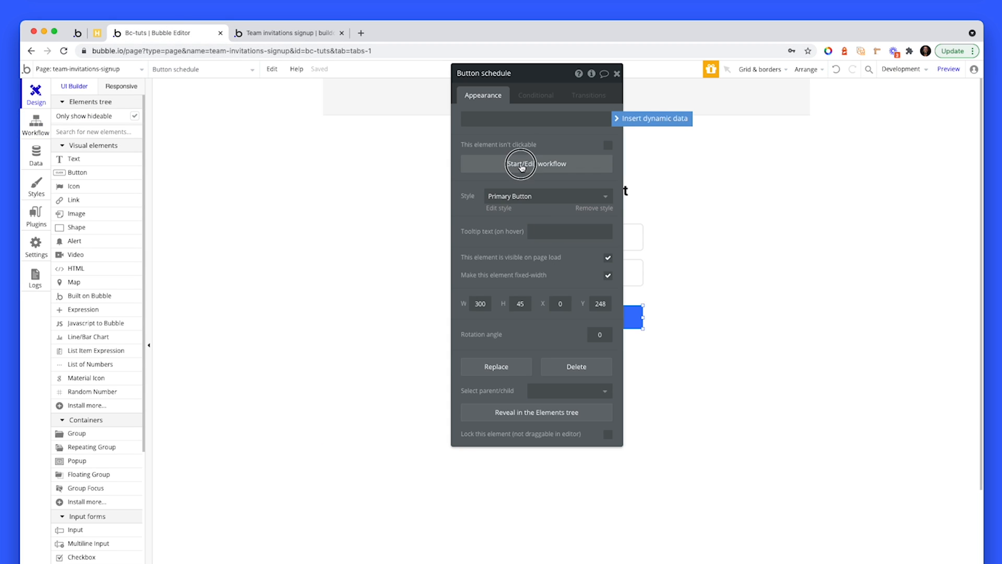
pyautogui.click(536, 164)
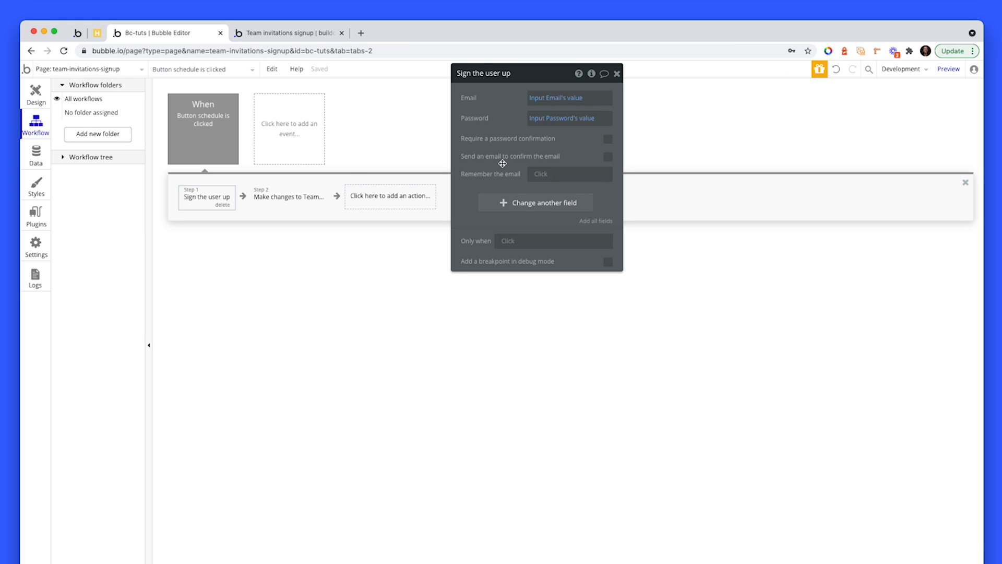
pyautogui.click(288, 197)
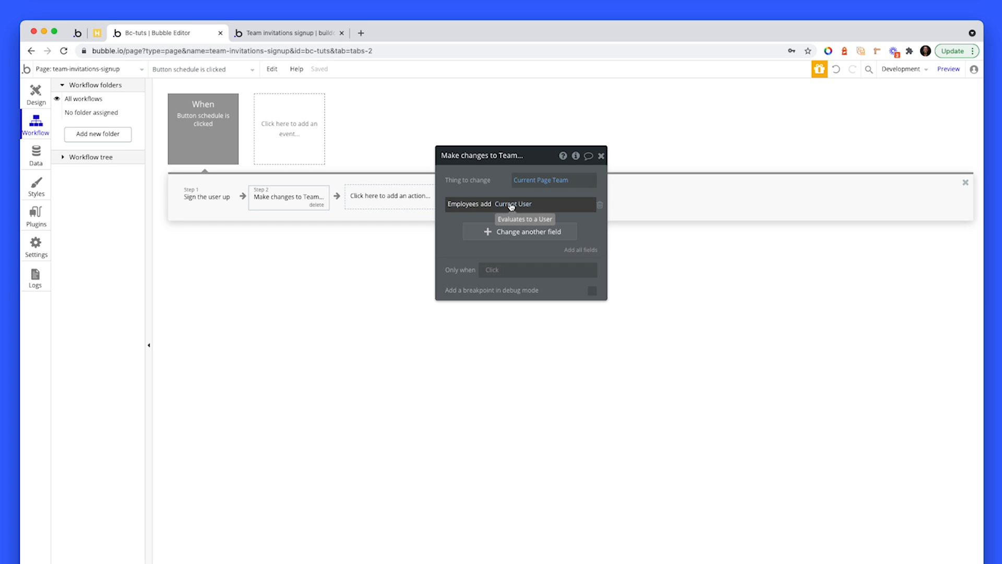
pyautogui.moveTo(515, 207)
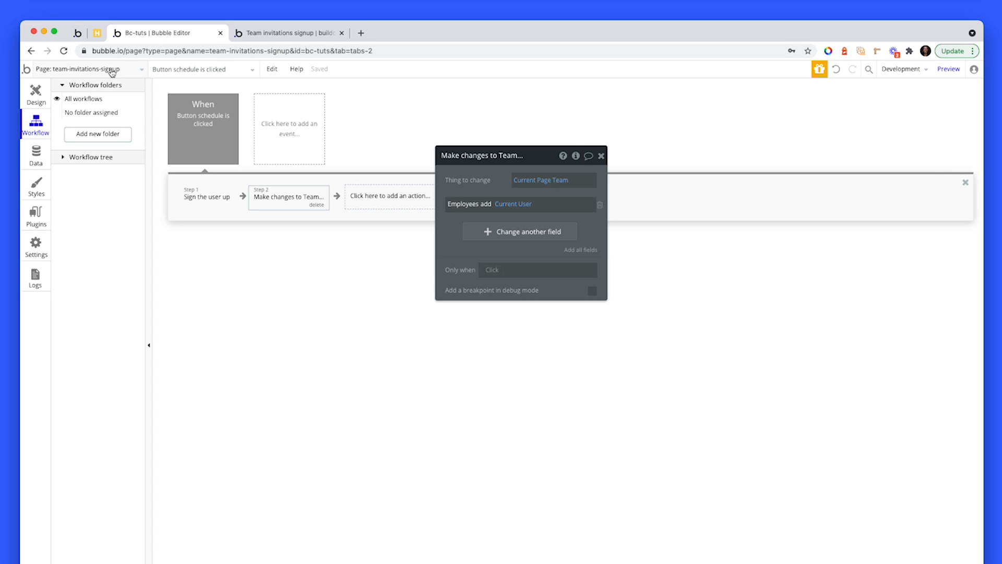
# - Return to the team-invitations page and reopen the Invite workflow's Send email step
pyautogui.click(90, 68)
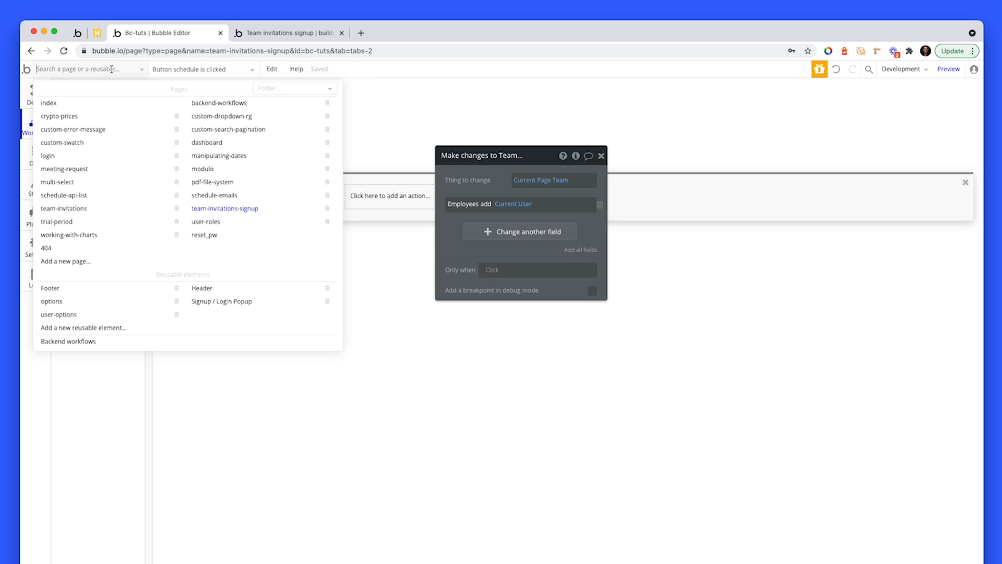
pyautogui.moveTo(64, 208)
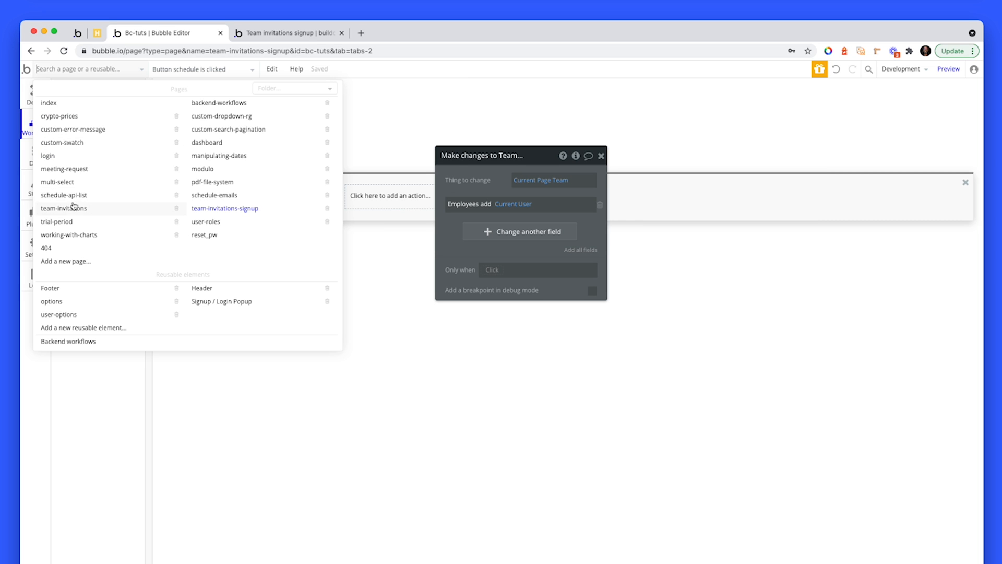
pyautogui.click(63, 208)
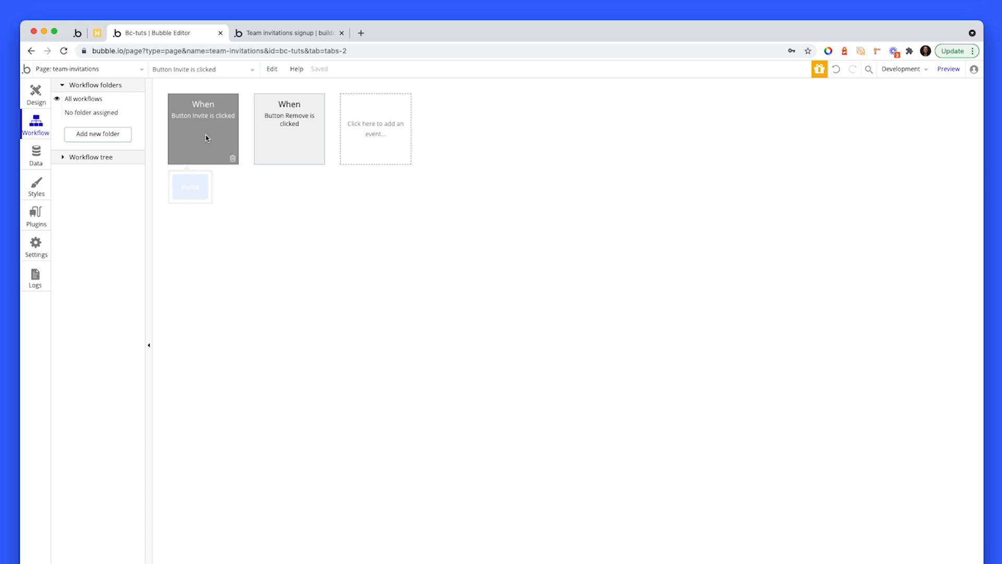
pyautogui.click(202, 128)
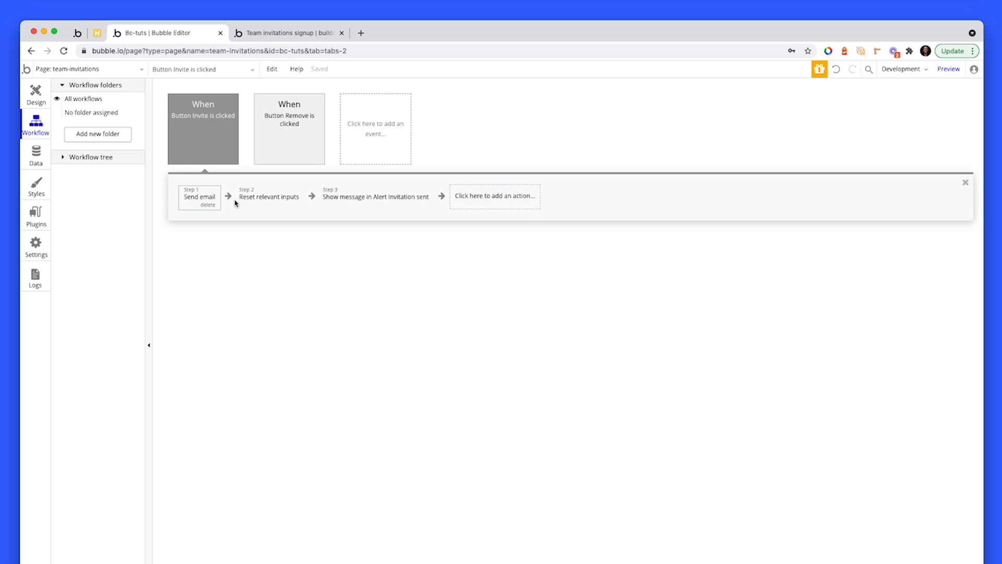
pyautogui.click(198, 197)
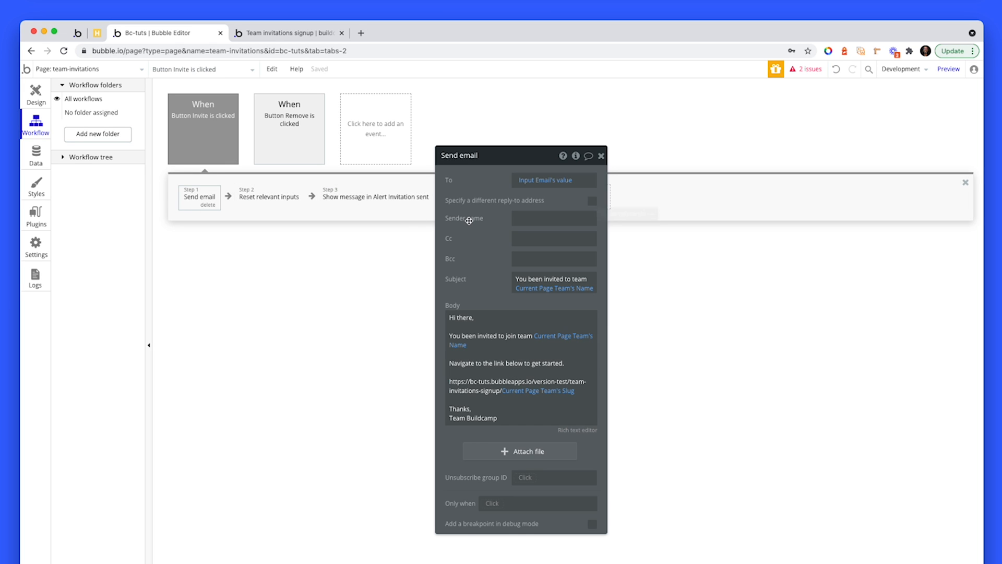
pyautogui.moveTo(484, 322)
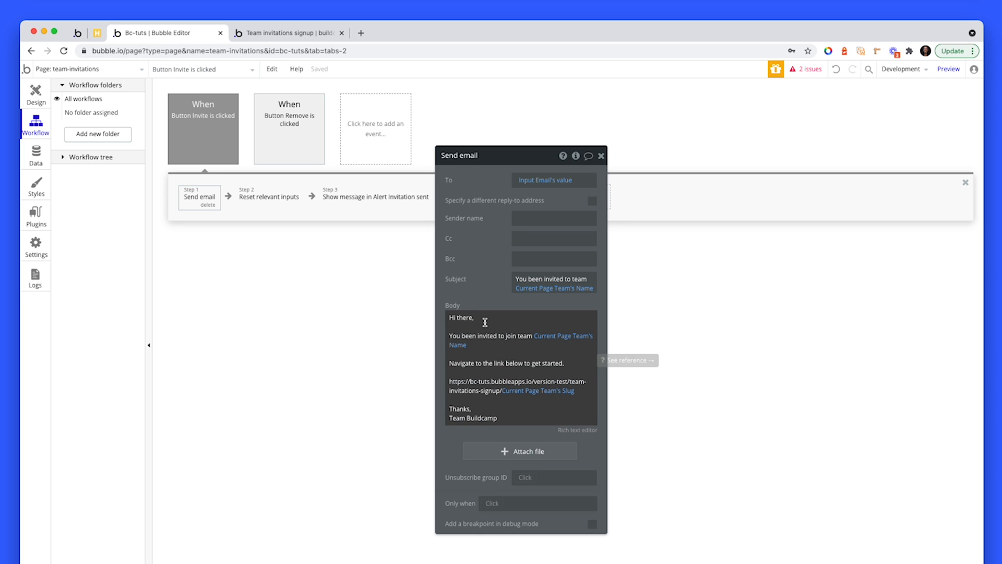
pyautogui.moveTo(522, 326)
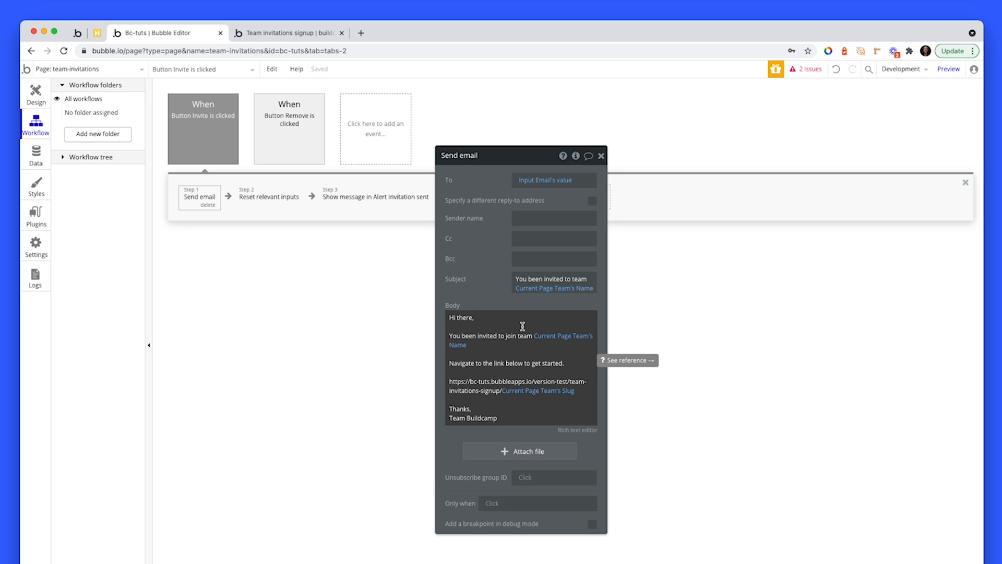
pyautogui.moveTo(554, 381)
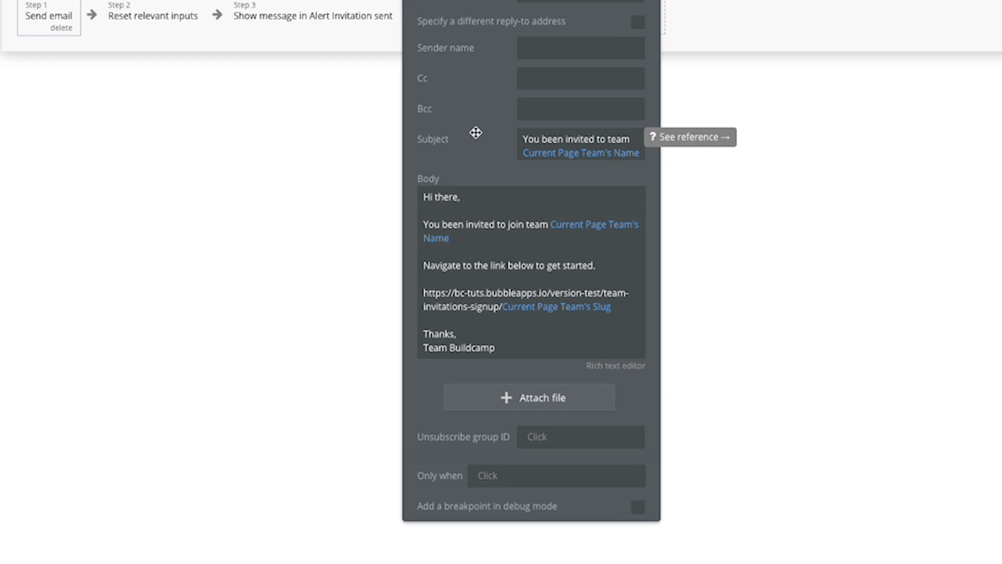
pyautogui.moveTo(466, 278)
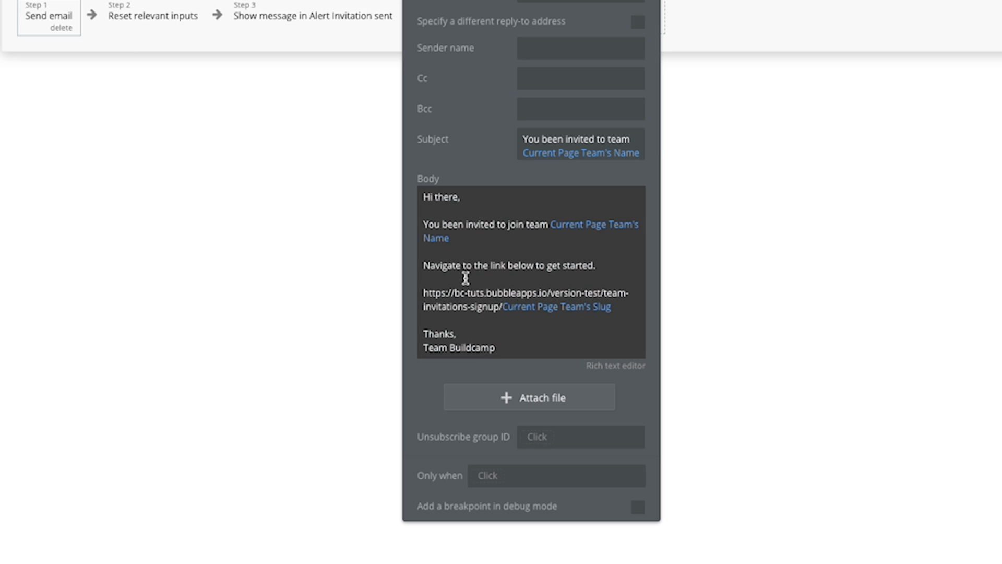
pyautogui.moveTo(601, 289)
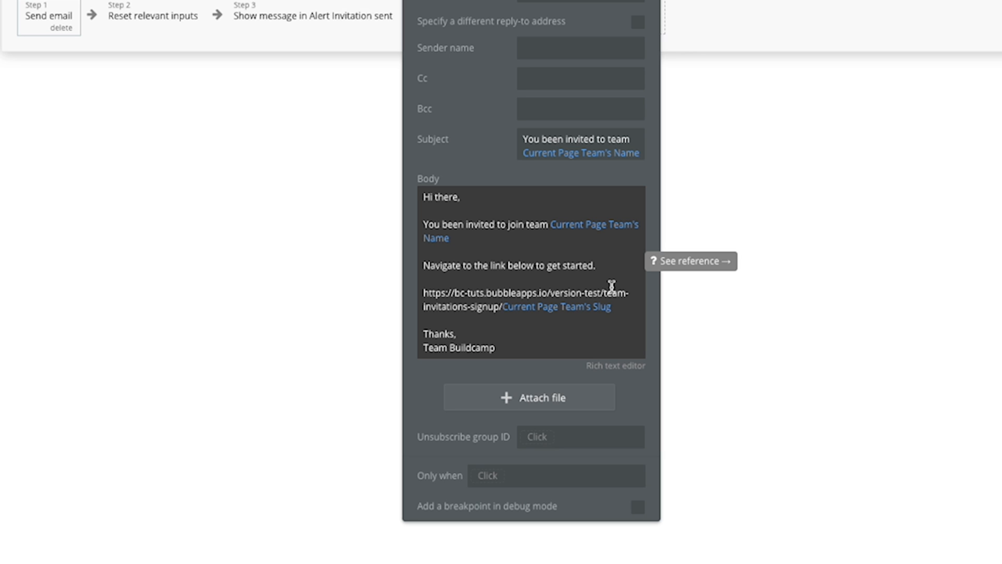
pyautogui.moveTo(564, 285)
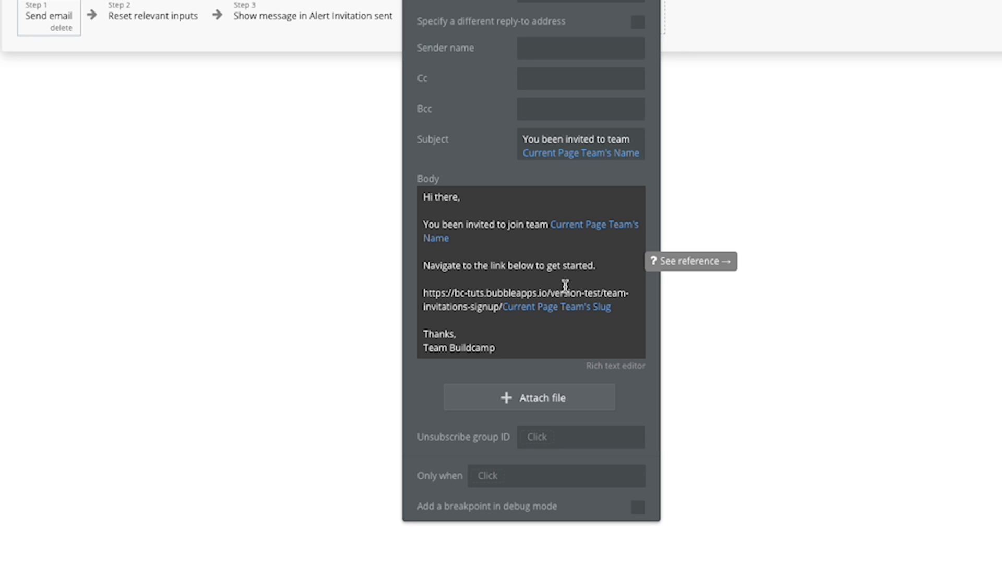
pyautogui.moveTo(524, 312)
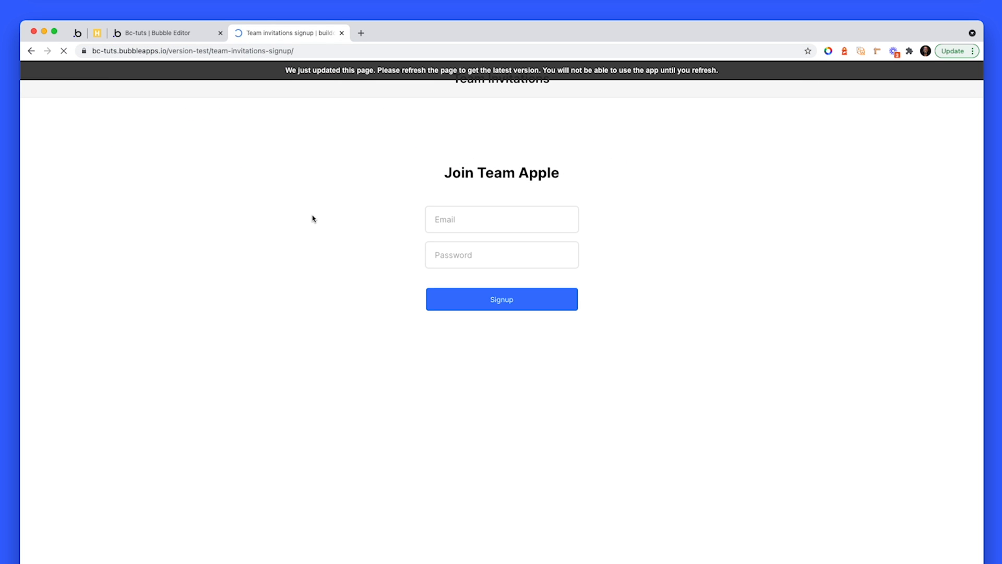
# - Reload the preview signup page with /apple appended so it reads Join Team Apple
pyautogui.click(63, 50)
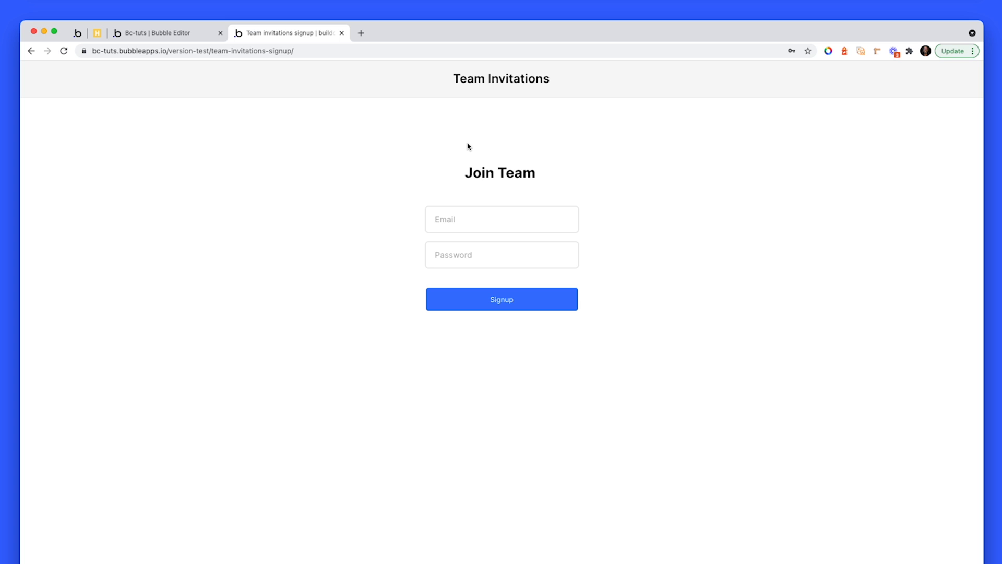
pyautogui.moveTo(369, 64)
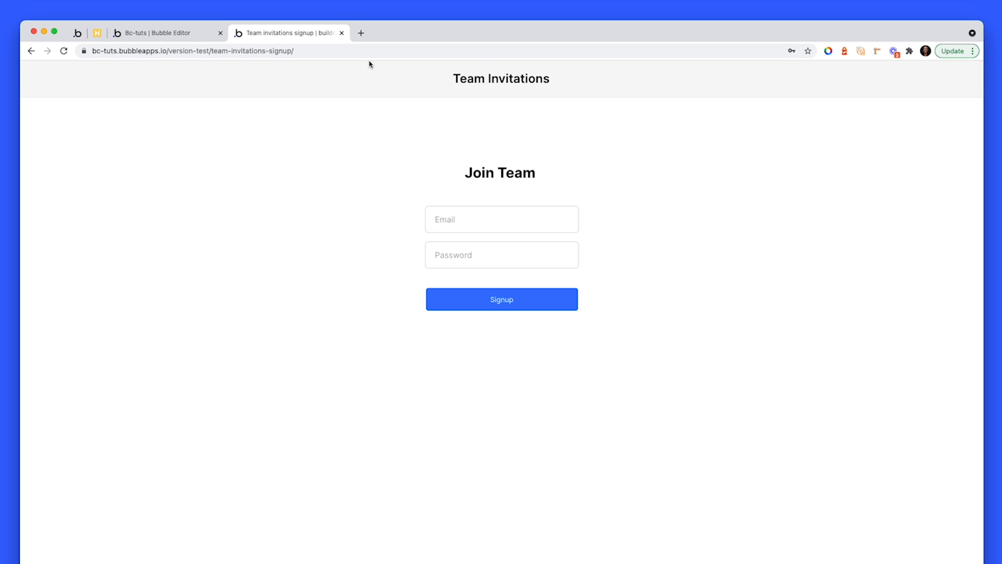
pyautogui.write('apple')
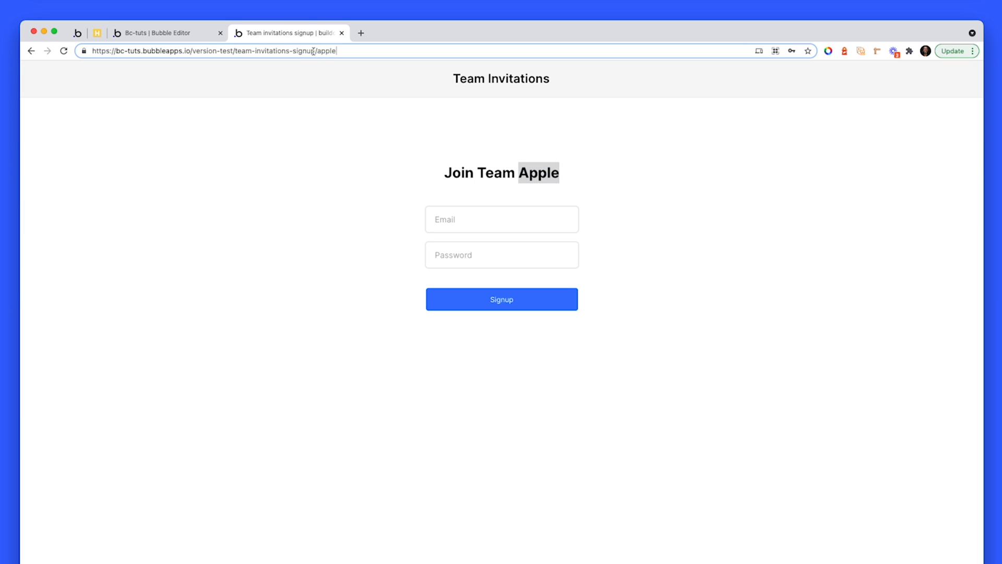
pyautogui.click(211, 51)
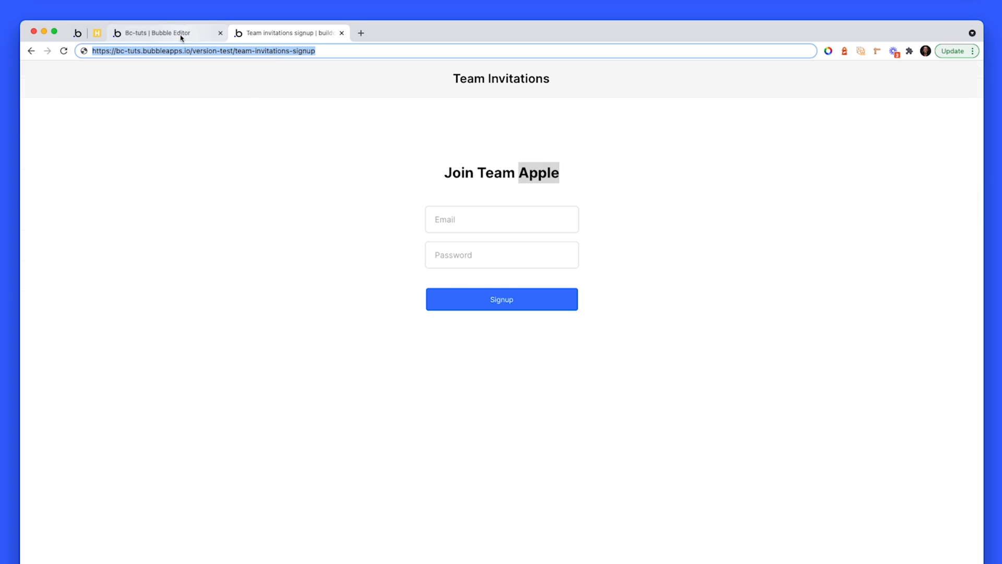
# - Switch back to the editor tab showing the Send email action with the Slug-ended link
pyautogui.click(163, 32)
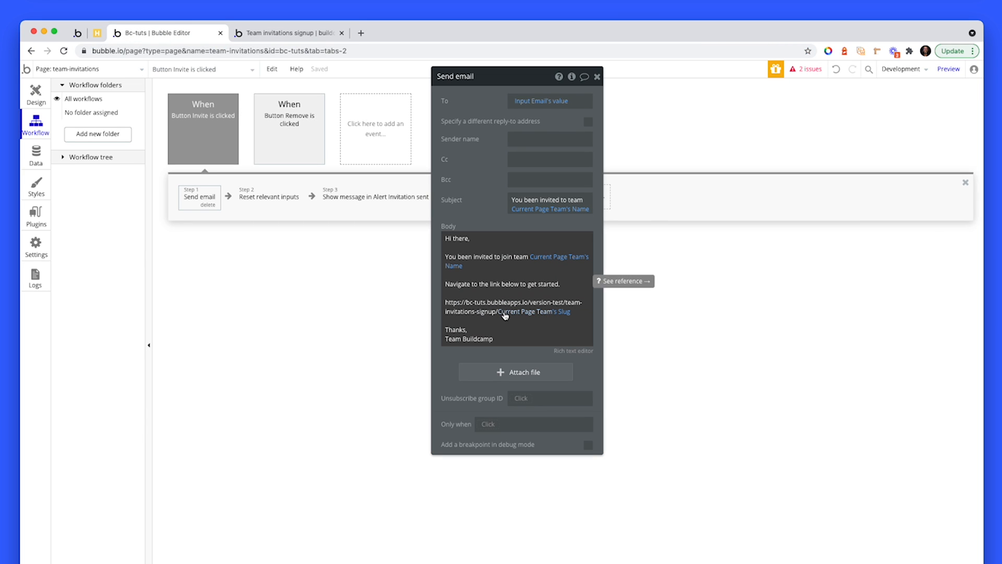
pyautogui.moveTo(532, 317)
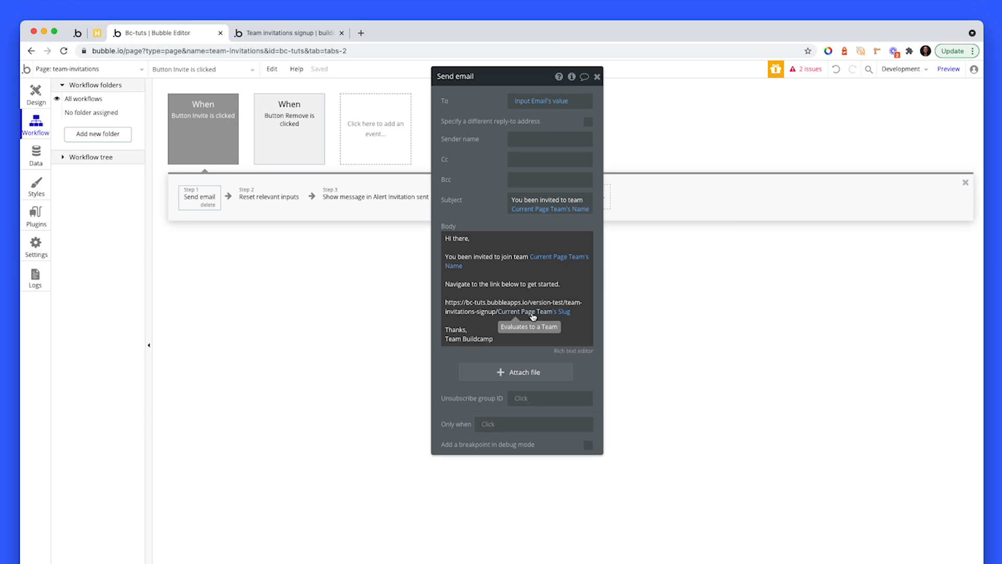
pyautogui.moveTo(563, 311)
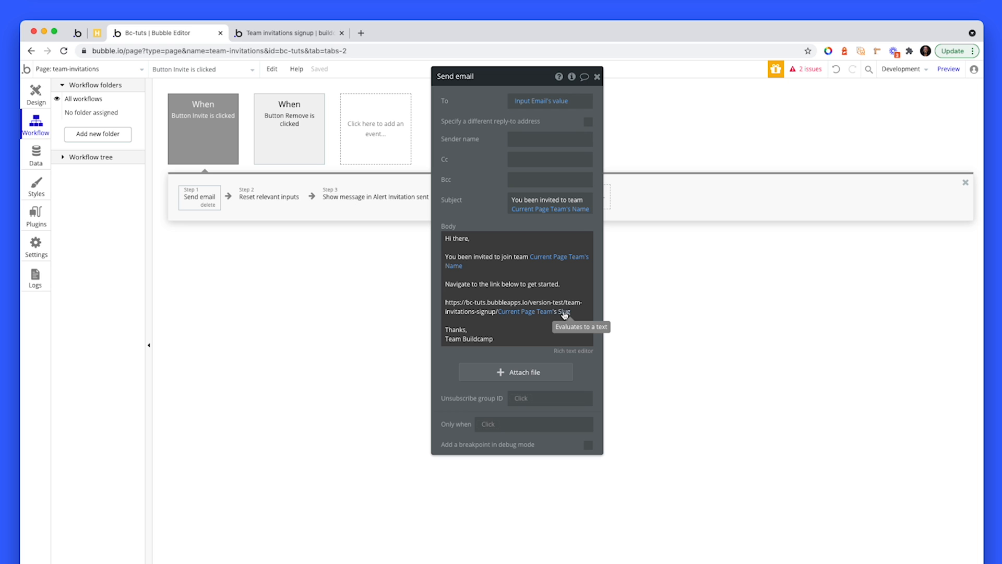
# - Review the Apple team's record in App data > All Teams, confirming its slug 'apple', without changes
pyautogui.click(36, 153)
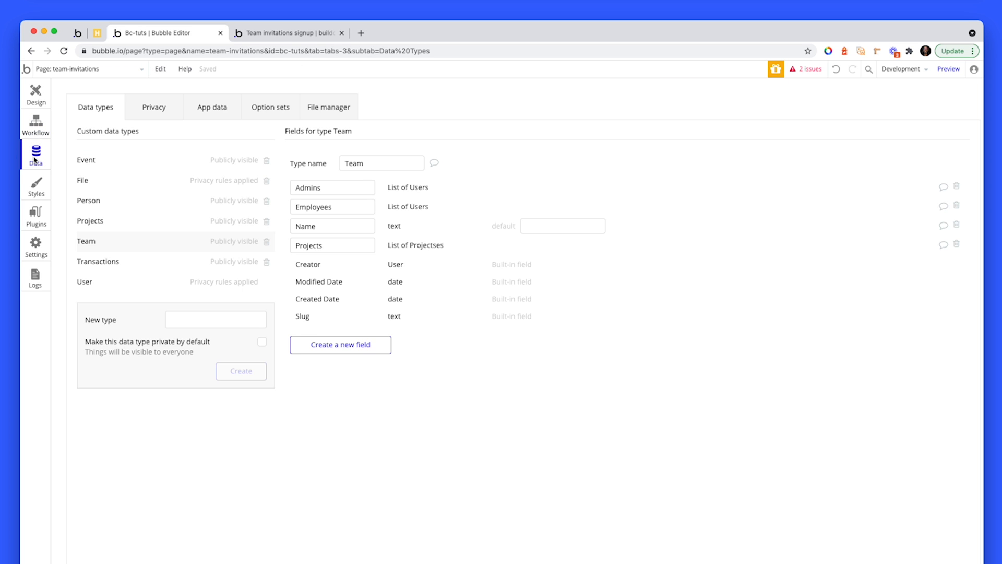
pyautogui.click(212, 106)
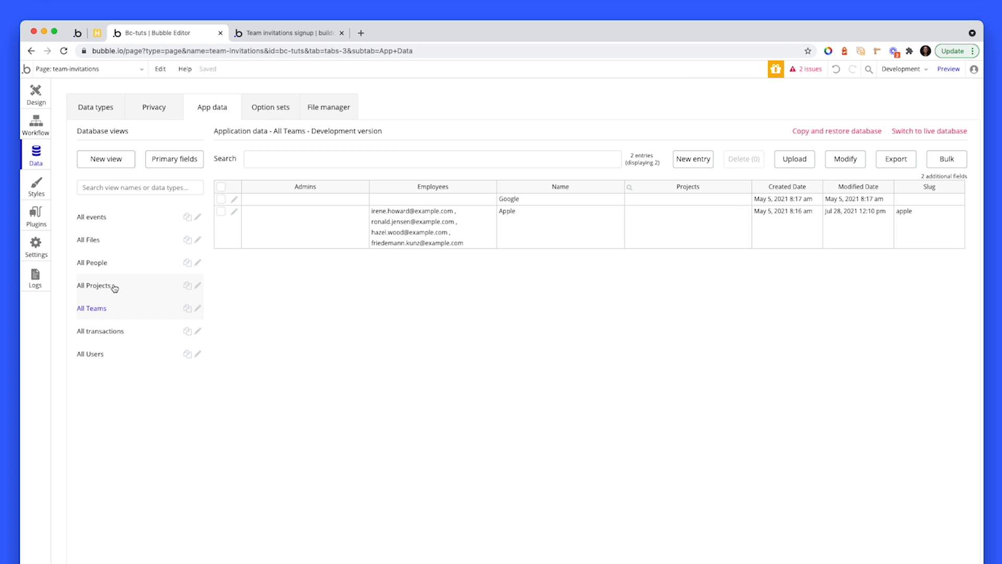
pyautogui.click(93, 286)
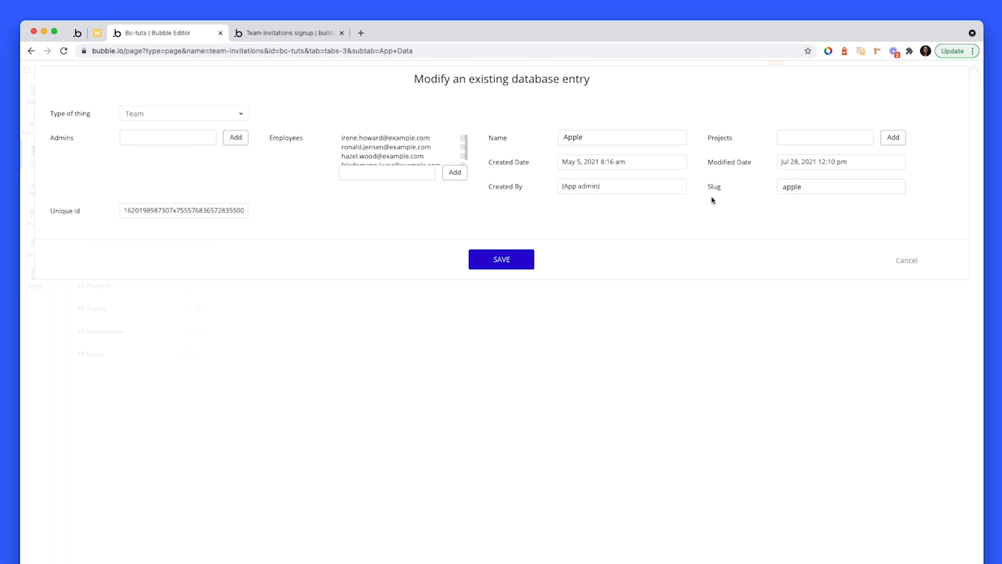
pyautogui.click(840, 185)
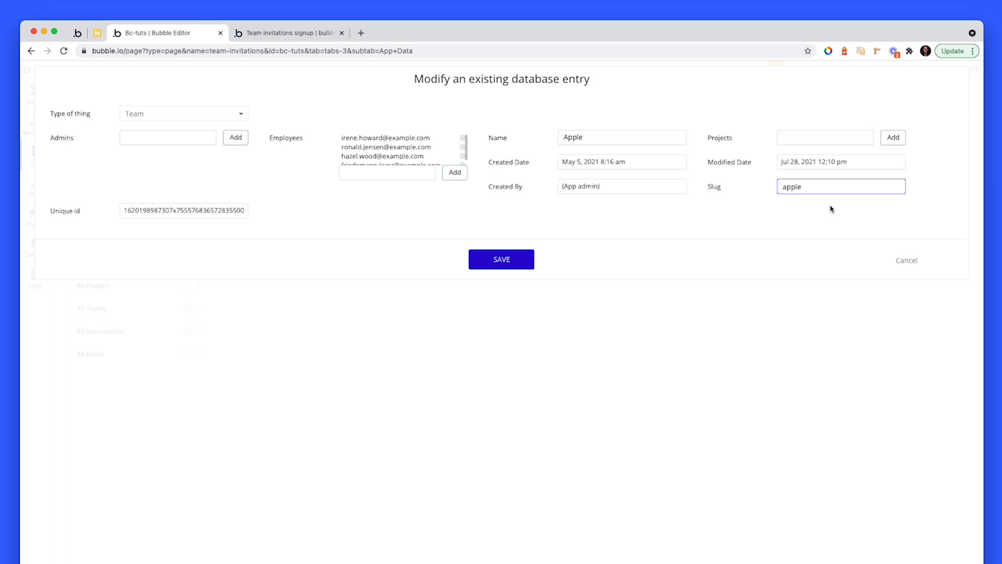
pyautogui.moveTo(907, 260)
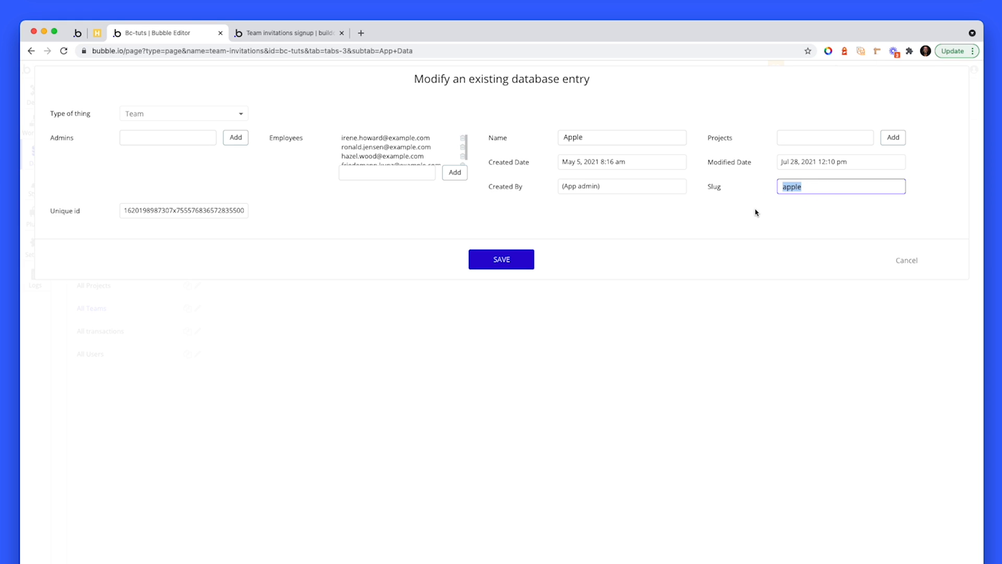
pyautogui.moveTo(845, 224)
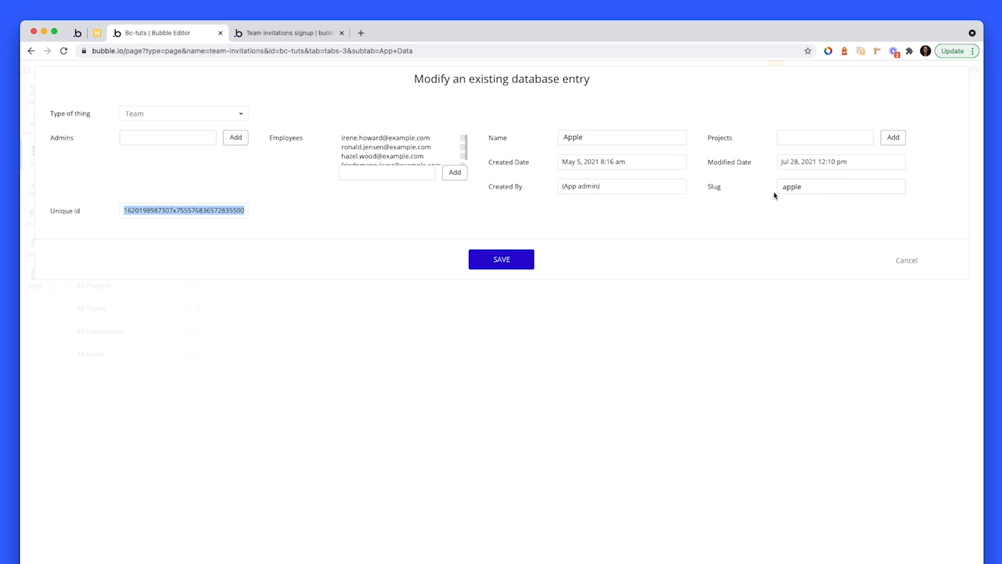
pyautogui.click(502, 260)
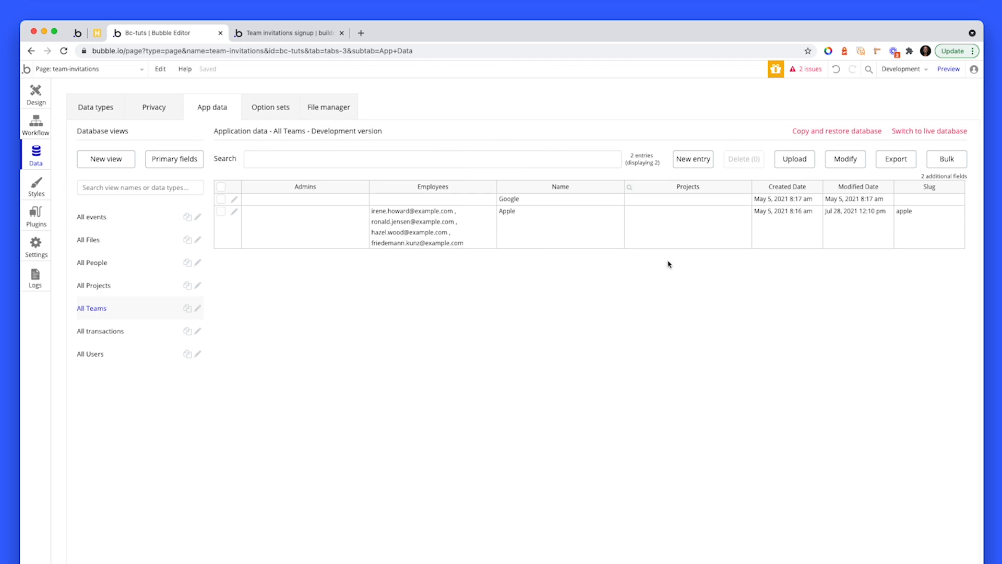
# - From the Design view, select the Invite button and reopen its workflow's Send email action
pyautogui.click(35, 94)
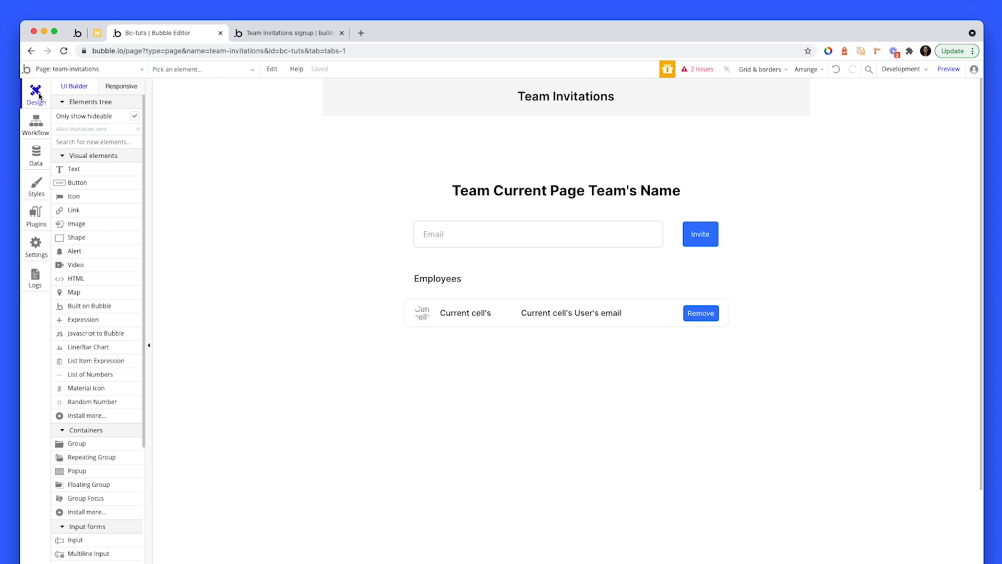
pyautogui.click(288, 33)
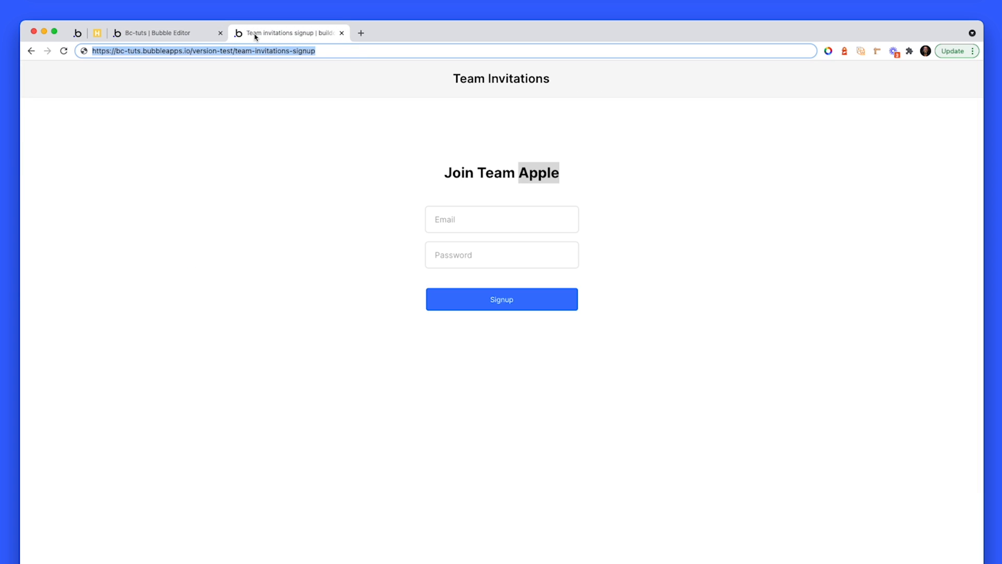
pyautogui.click(166, 32)
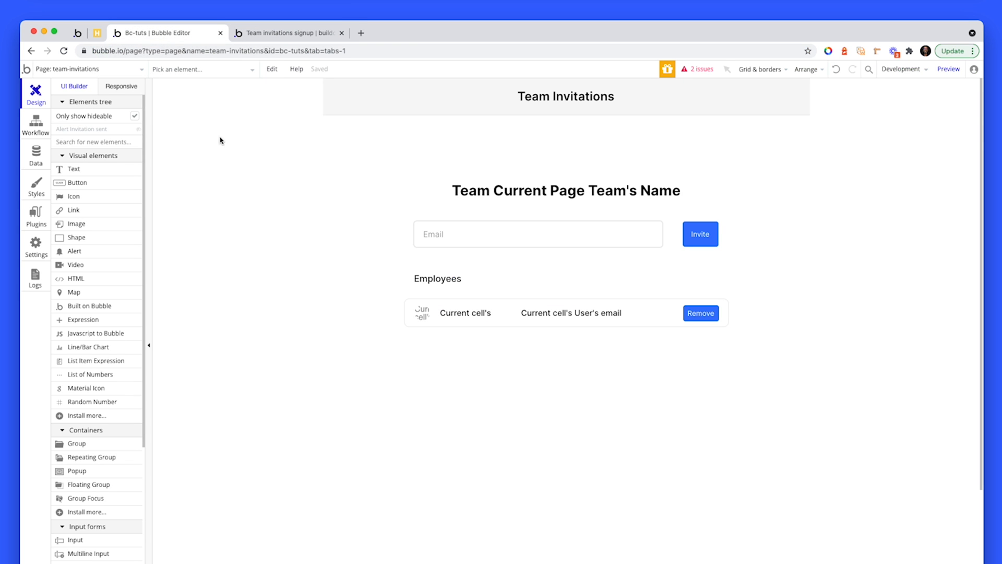
pyautogui.click(700, 233)
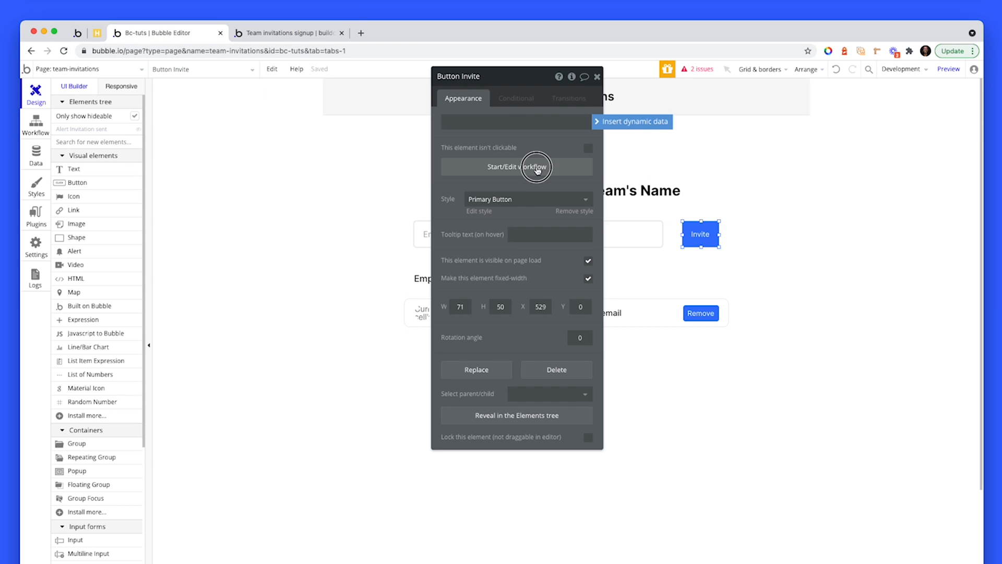
pyautogui.click(517, 168)
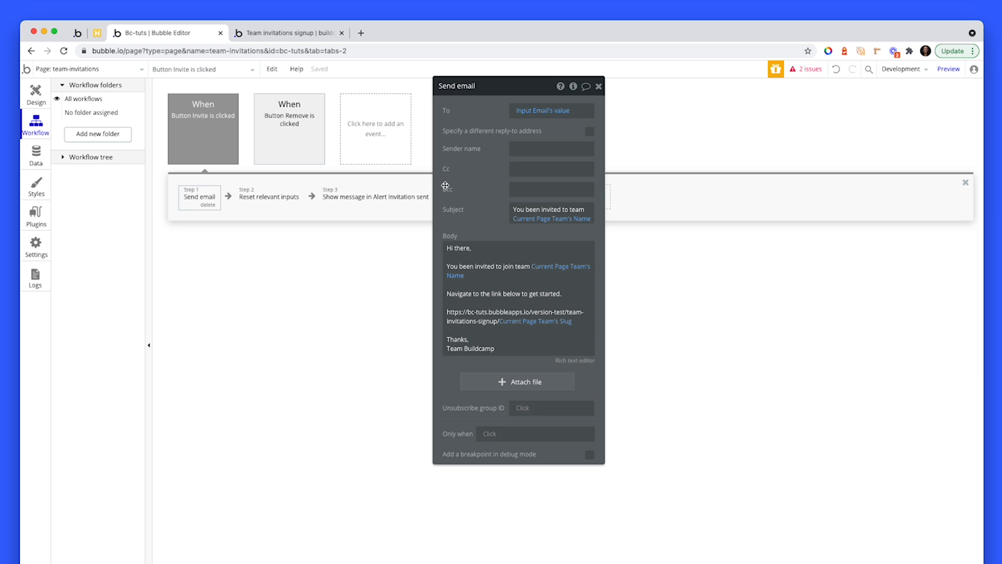